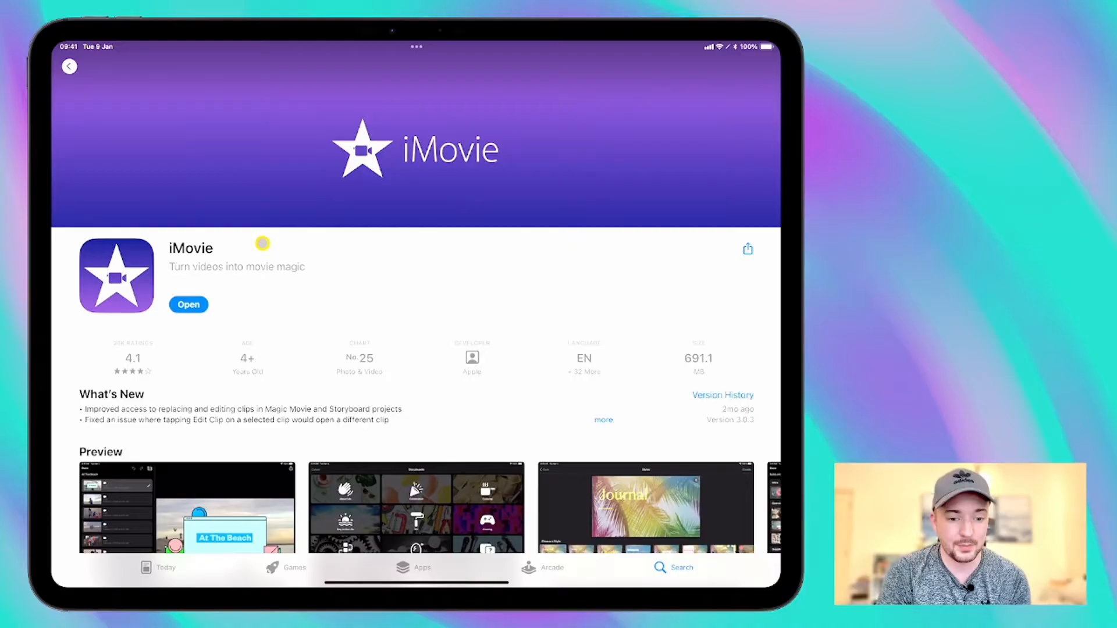
- Launch iMovie from the App Store and return to the four-project Projects list
{"action": "left_click", "coordinate": [188, 304]}
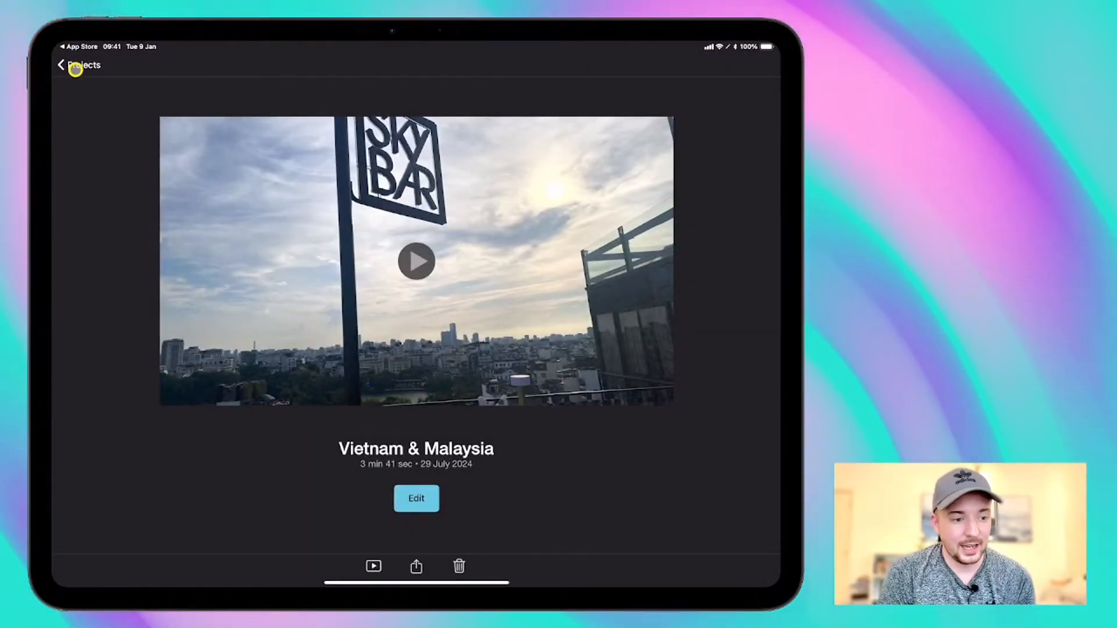
{"action": "left_click", "coordinate": [77, 65]}
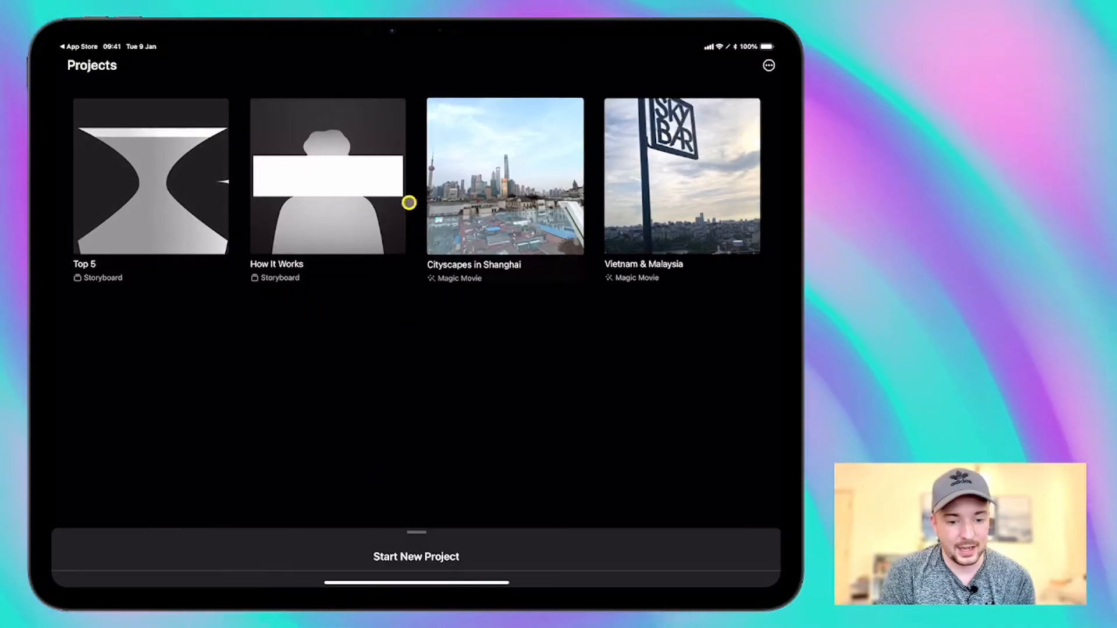
{"action": "mouse_move", "coordinate": [545, 406]}
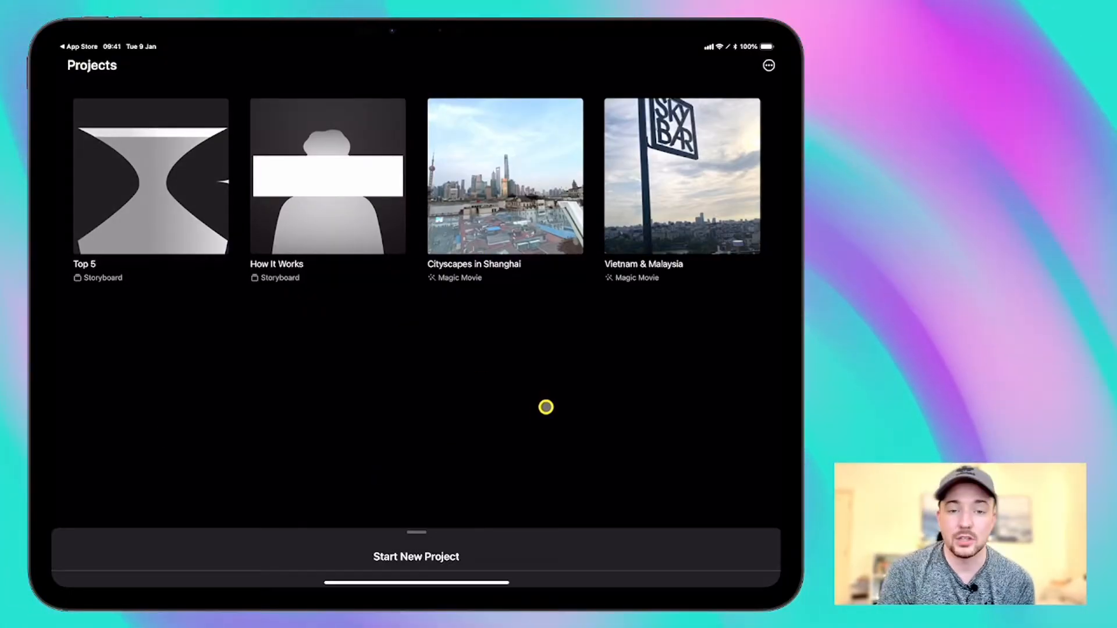
- Show the new project options: Magic Movie, Storyboard and Movie
{"action": "left_click", "coordinate": [415, 556]}
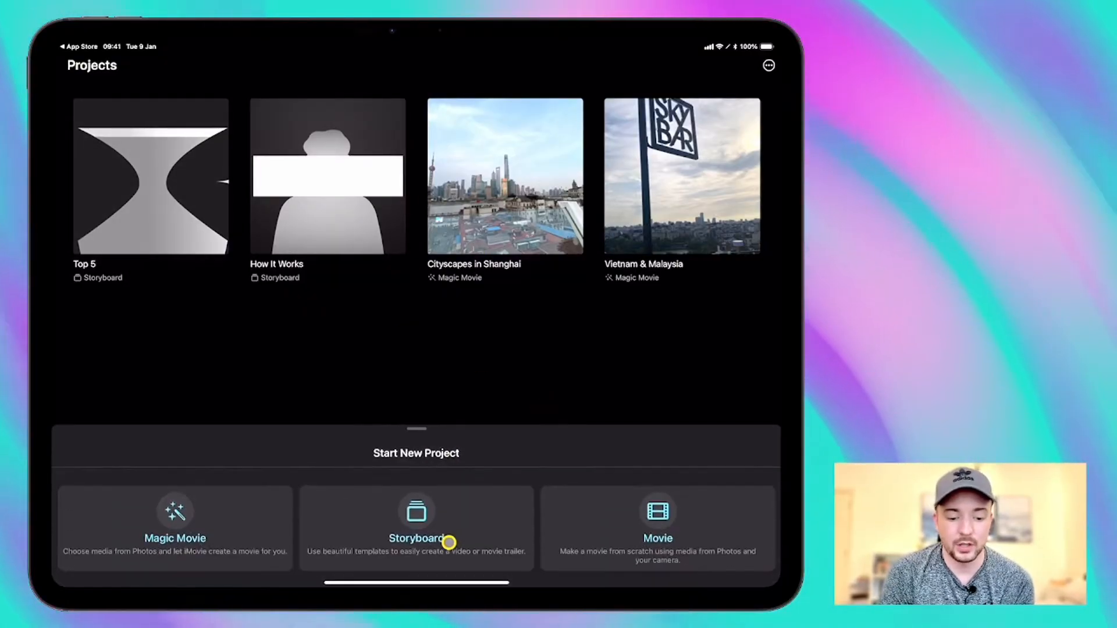
{"action": "mouse_move", "coordinate": [514, 347]}
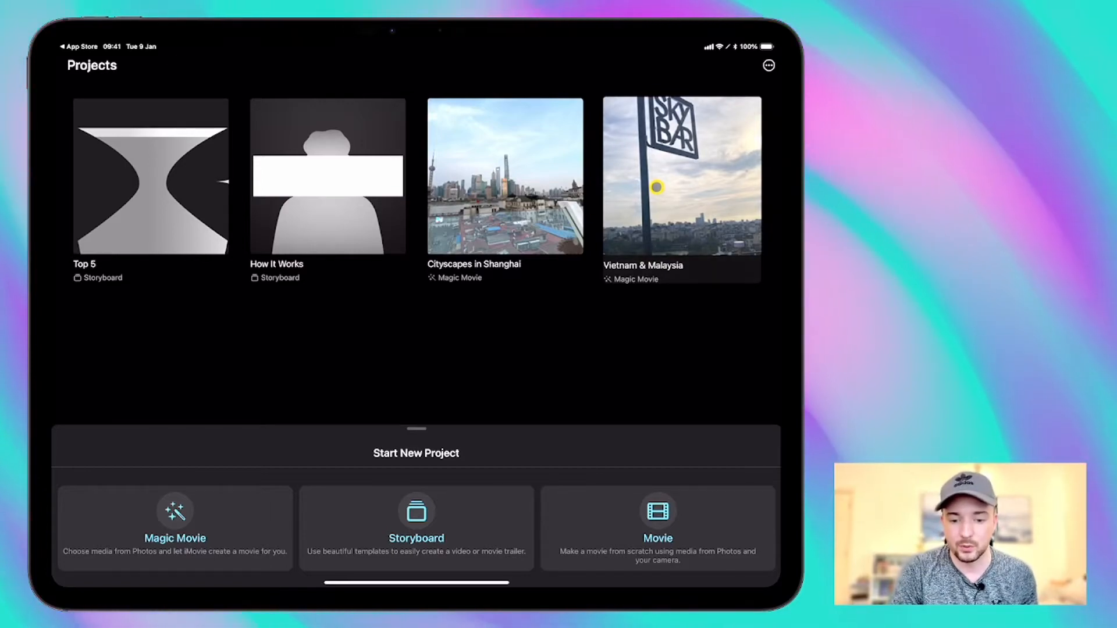
- Open the Vietnam & Malaysia Magic Movie in edit mode
{"action": "left_click", "coordinate": [680, 187]}
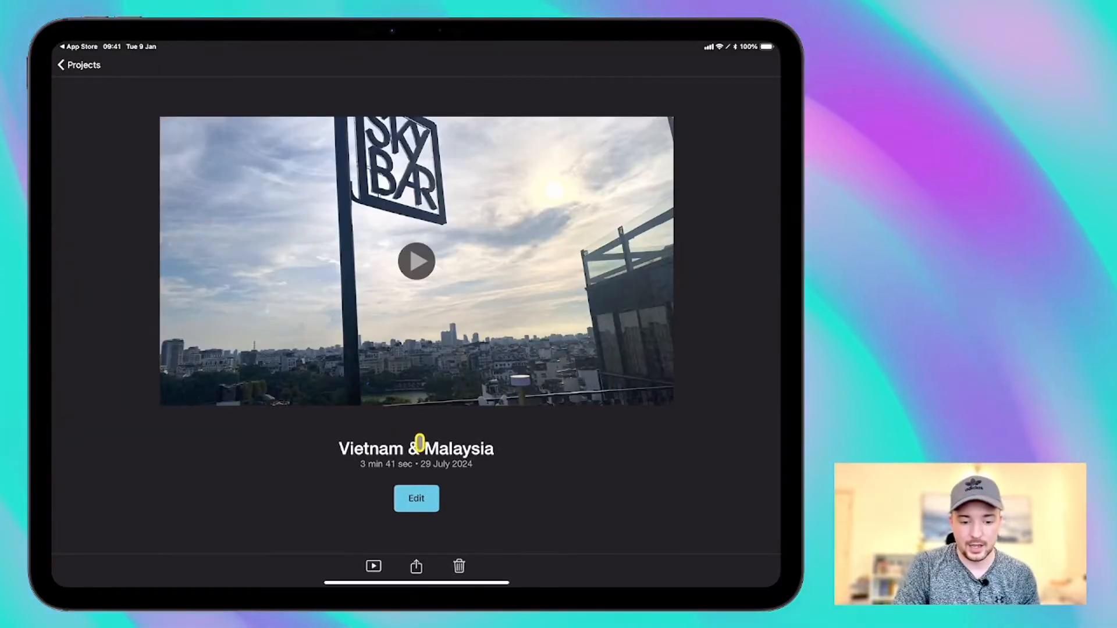
{"action": "left_click", "coordinate": [416, 261]}
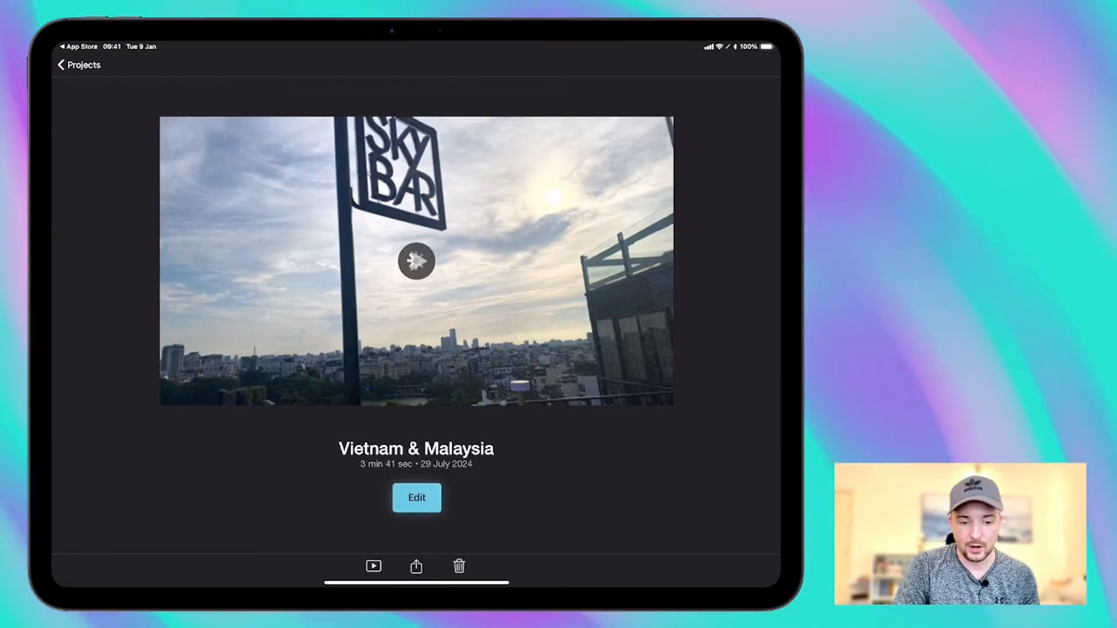
{"action": "left_click", "coordinate": [416, 498]}
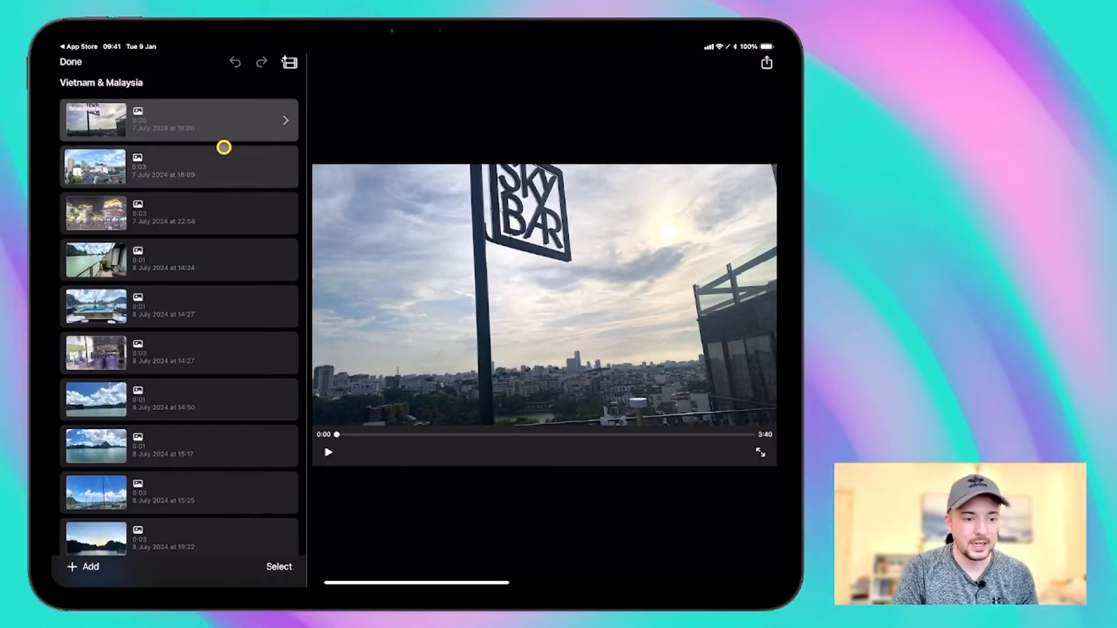
{"action": "mouse_move", "coordinate": [194, 323]}
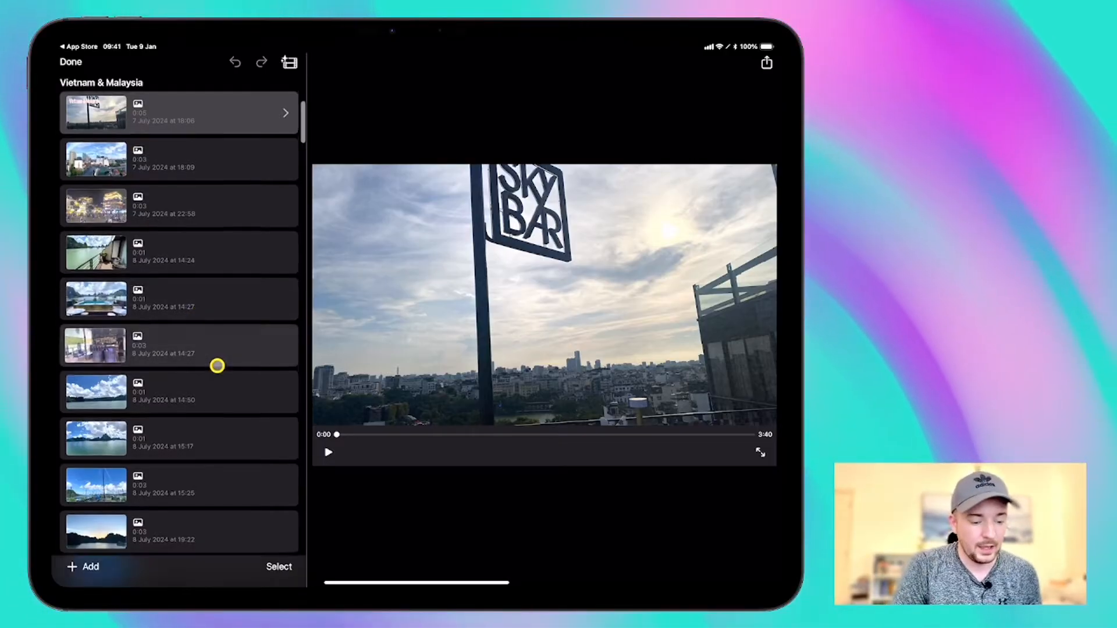
- Scroll down the clip list and preview a later bay clip
{"action": "scroll", "scroll_direction": "down", "scroll_amount": 3}
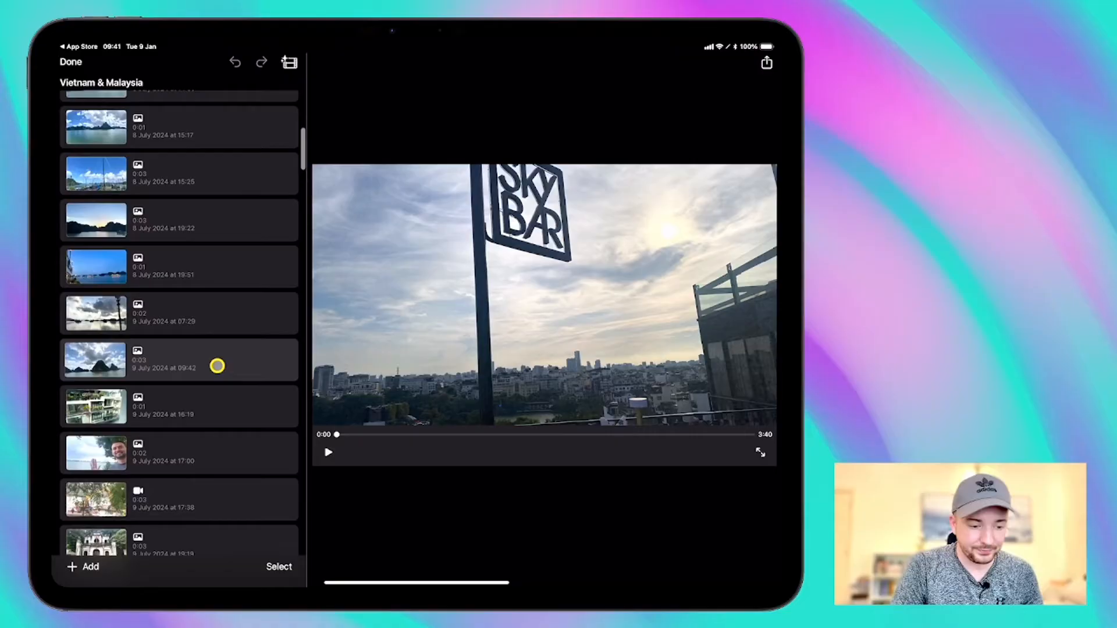
{"action": "scroll", "scroll_direction": "down", "scroll_amount": 3}
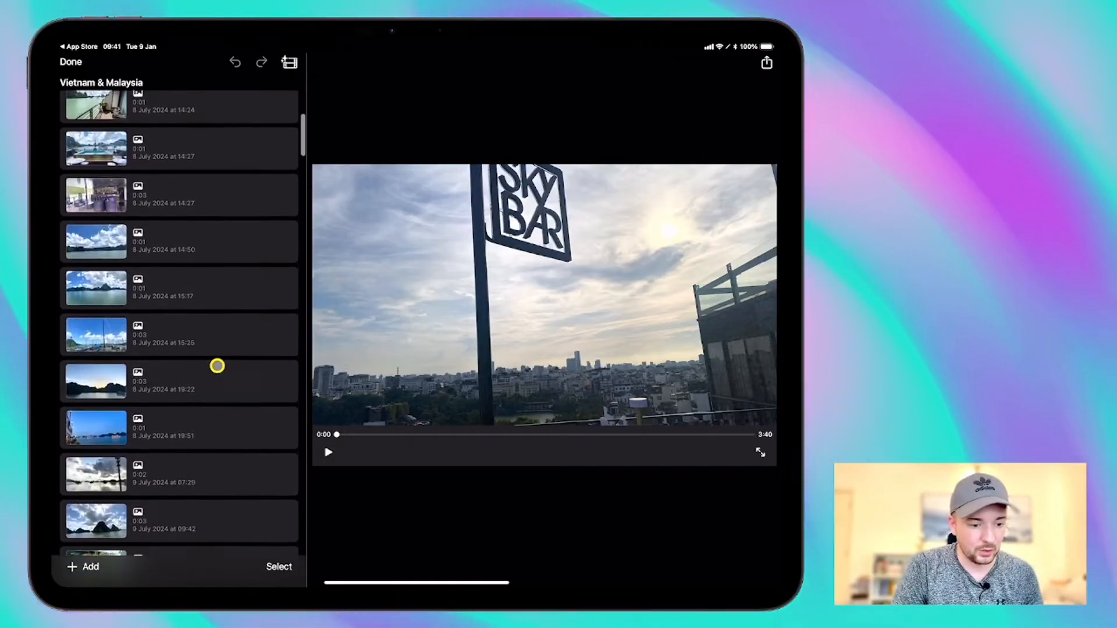
{"action": "scroll", "scroll_direction": "down", "scroll_amount": 3}
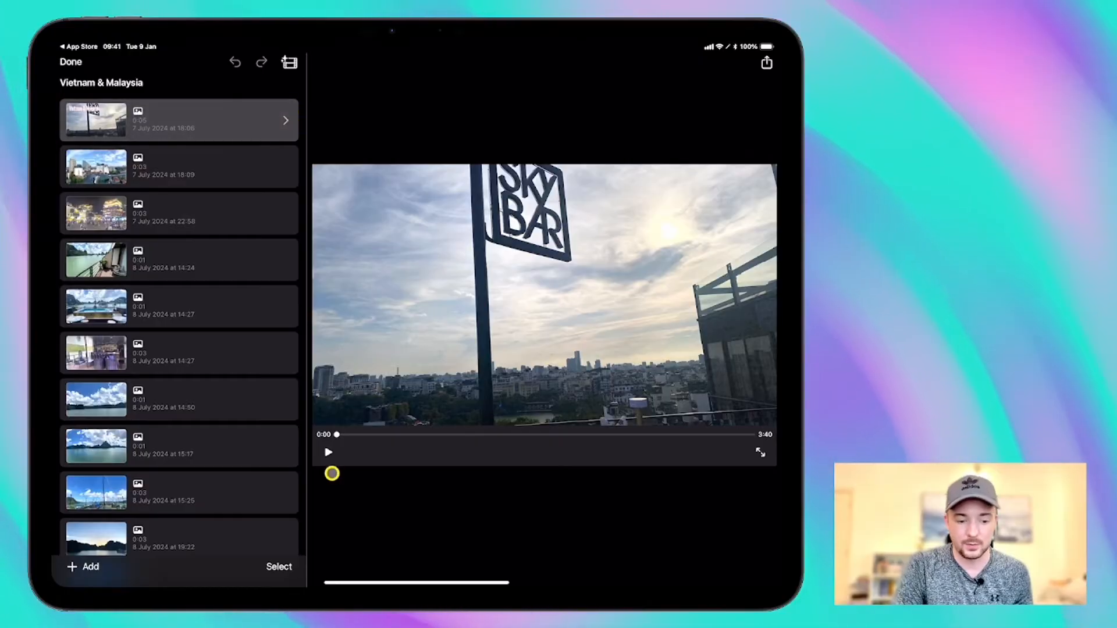
{"action": "left_click", "coordinate": [328, 451]}
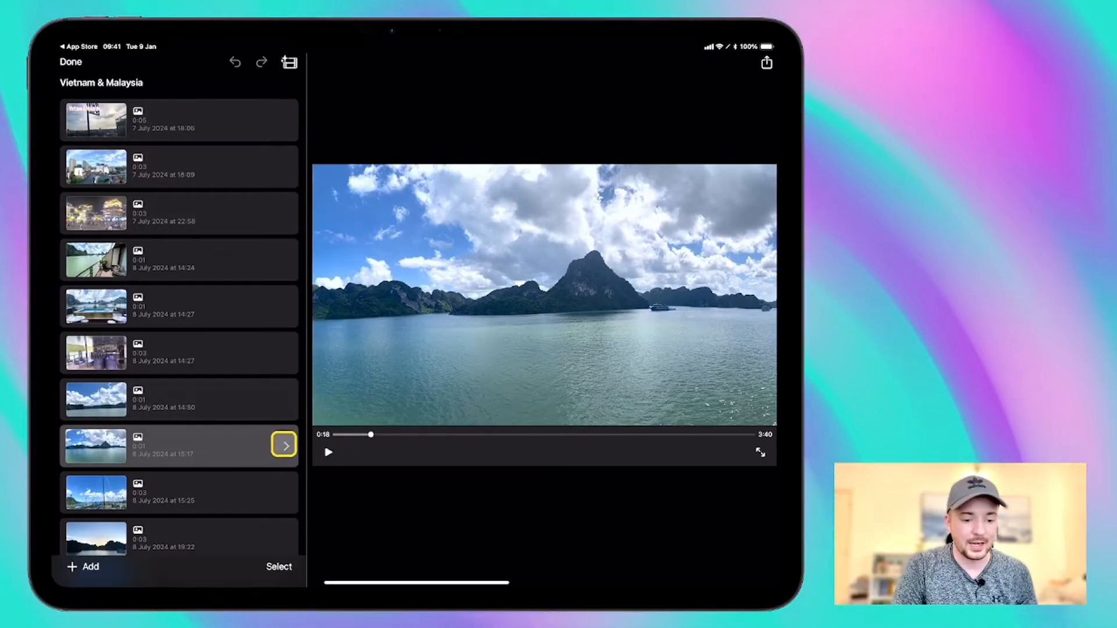
- Adjust clips in the Vietnam & Malaysia timeline, shortening the movie from 3:40 to 3:38
{"action": "left_click", "coordinate": [284, 445]}
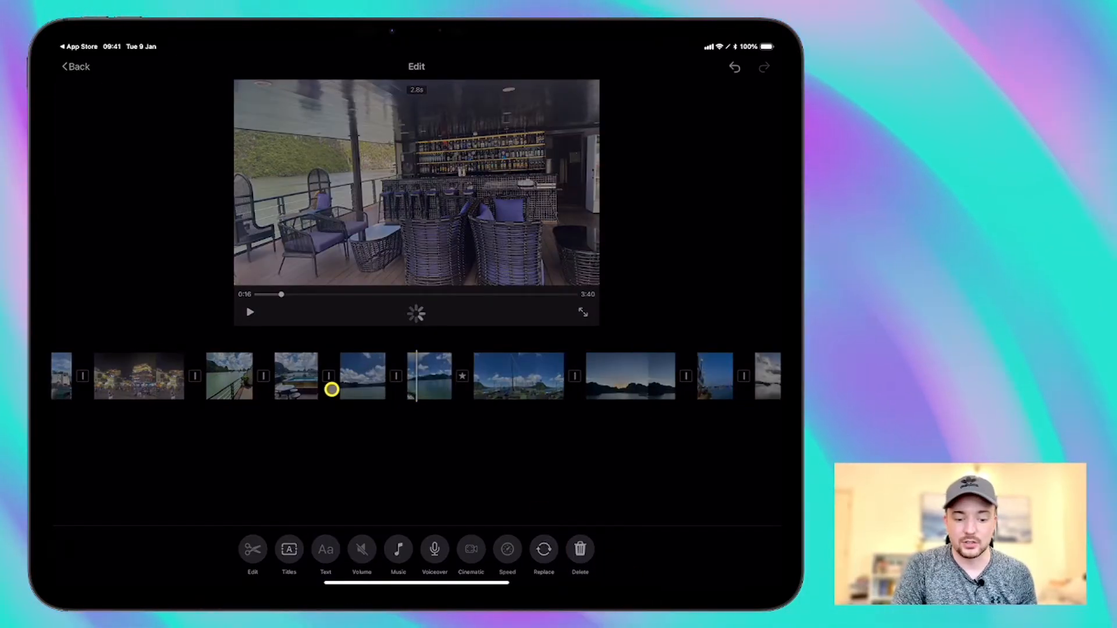
{"action": "left_click_drag", "start_coordinate": [331, 390], "coordinate": [390, 389]}
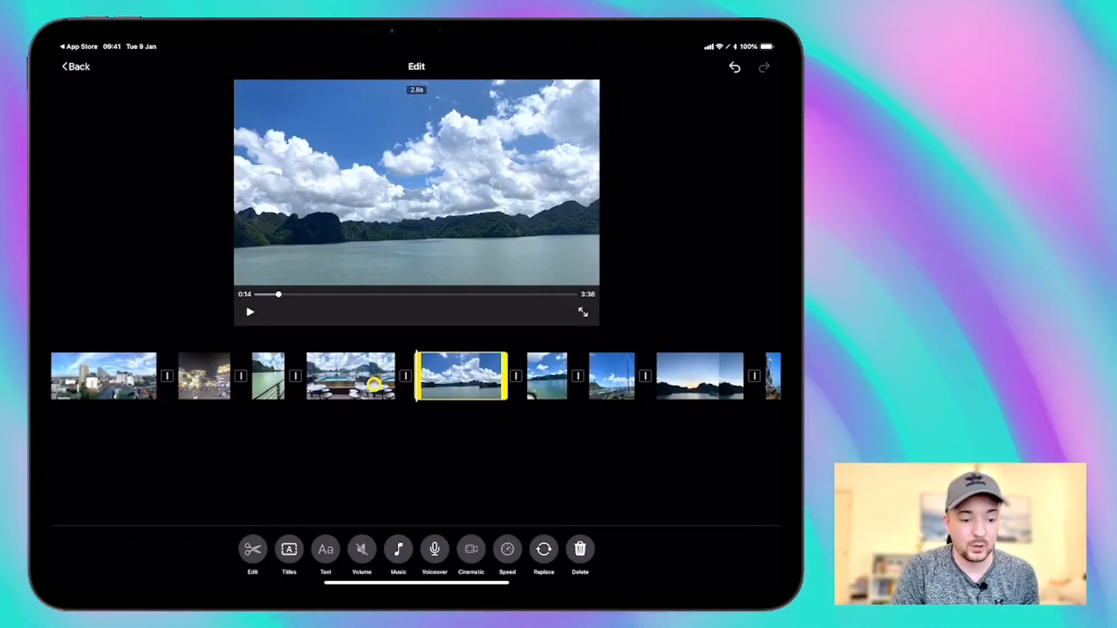
{"action": "left_click", "coordinate": [76, 66]}
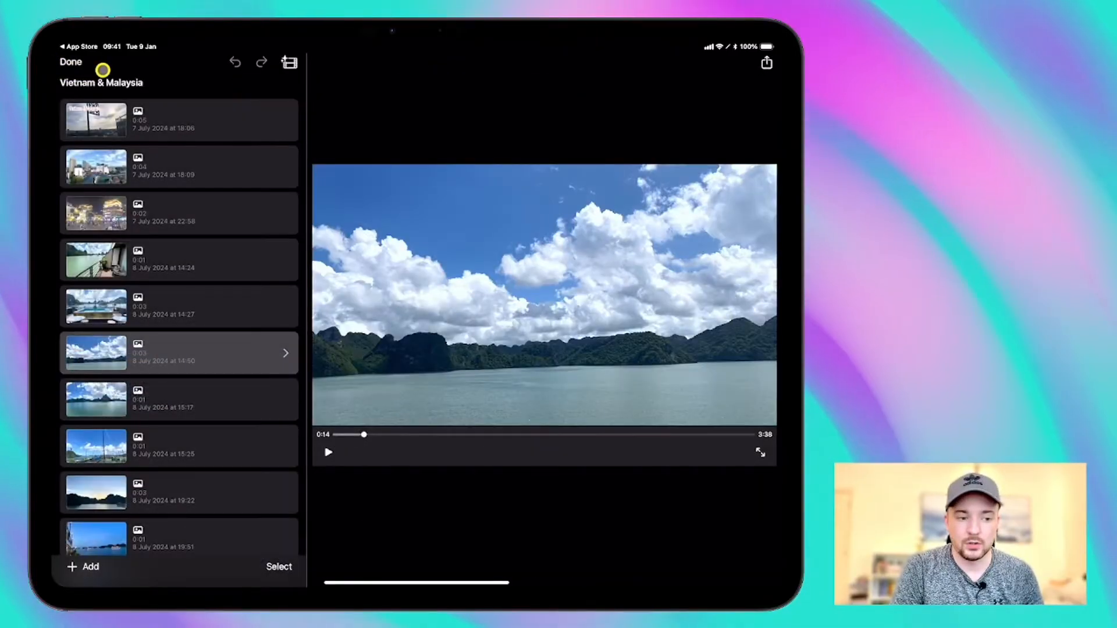
- Leave the Magic Movie, start a new Storyboard project and pick the Indie trailer
{"action": "left_click", "coordinate": [70, 61]}
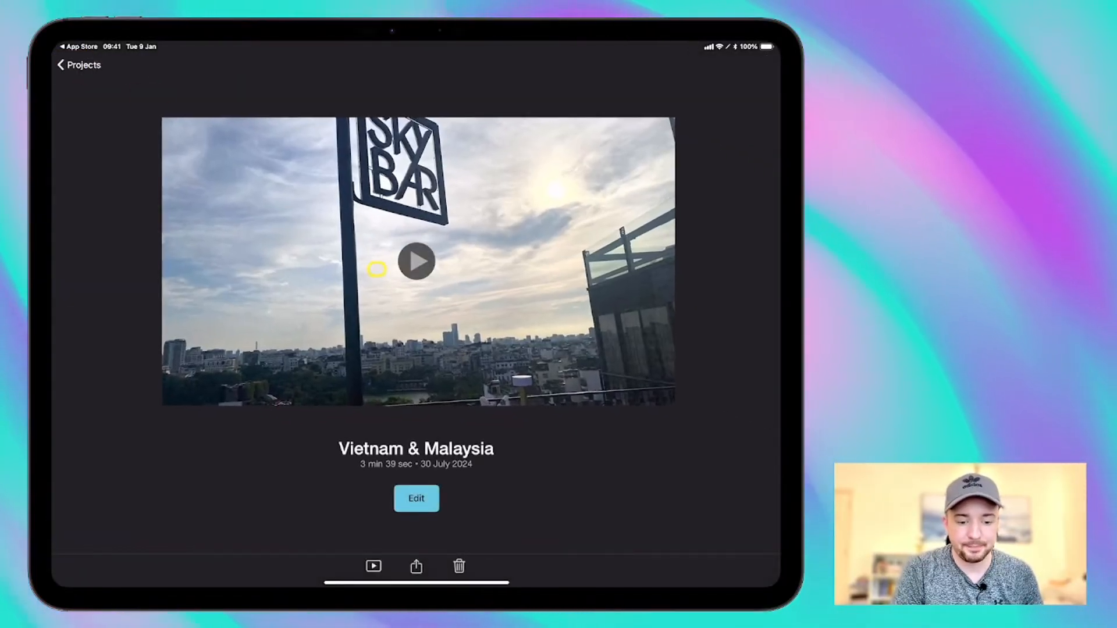
{"action": "left_click", "coordinate": [78, 65]}
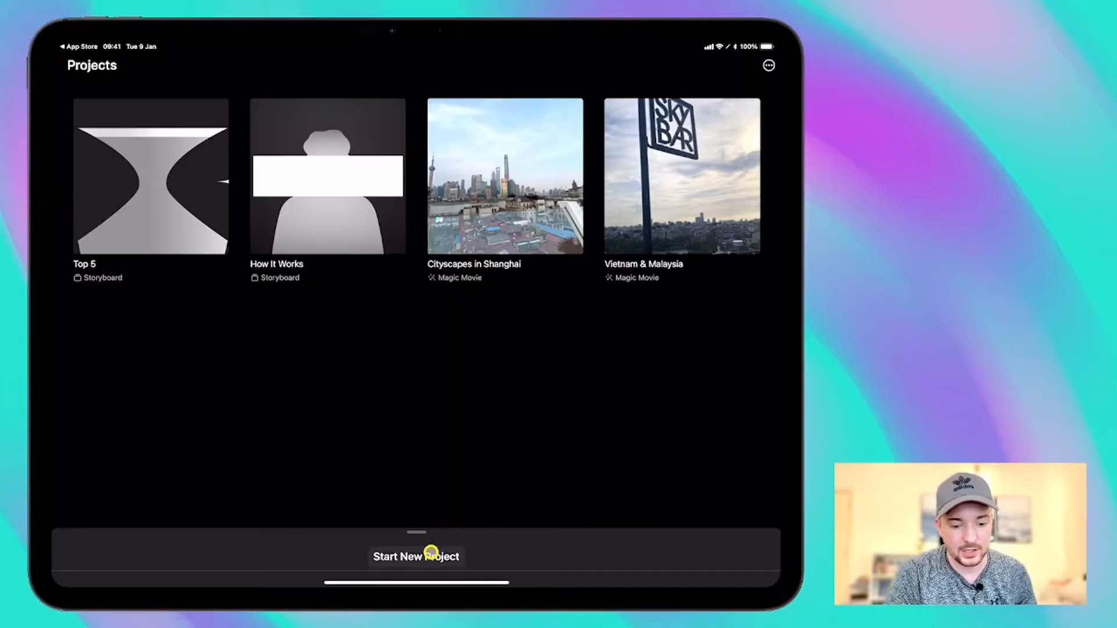
{"action": "left_click", "coordinate": [416, 556]}
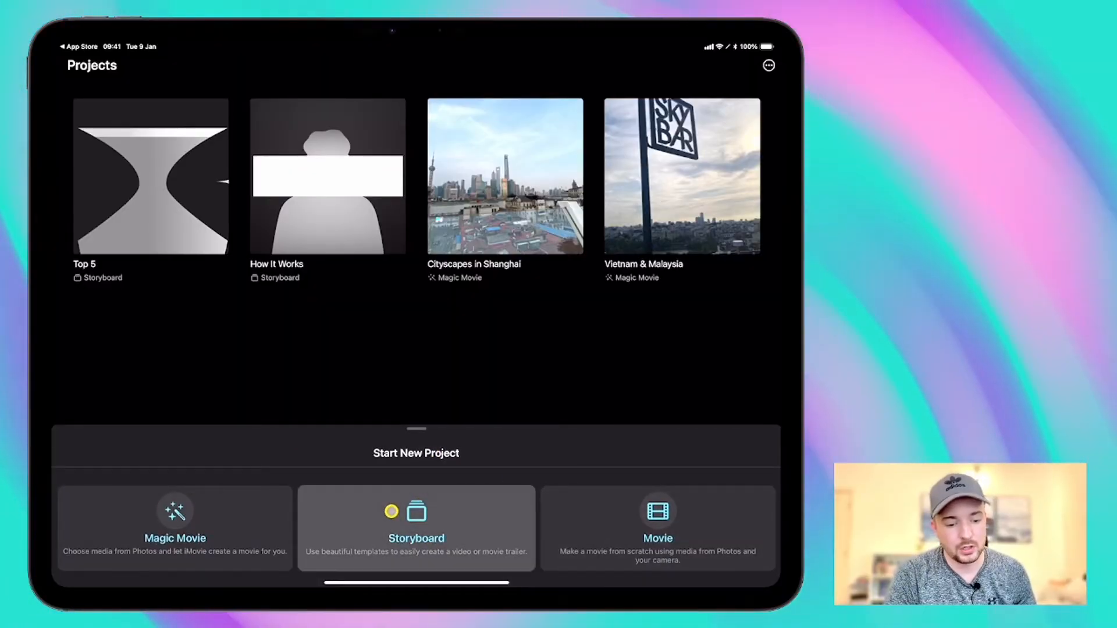
{"action": "left_click", "coordinate": [416, 527]}
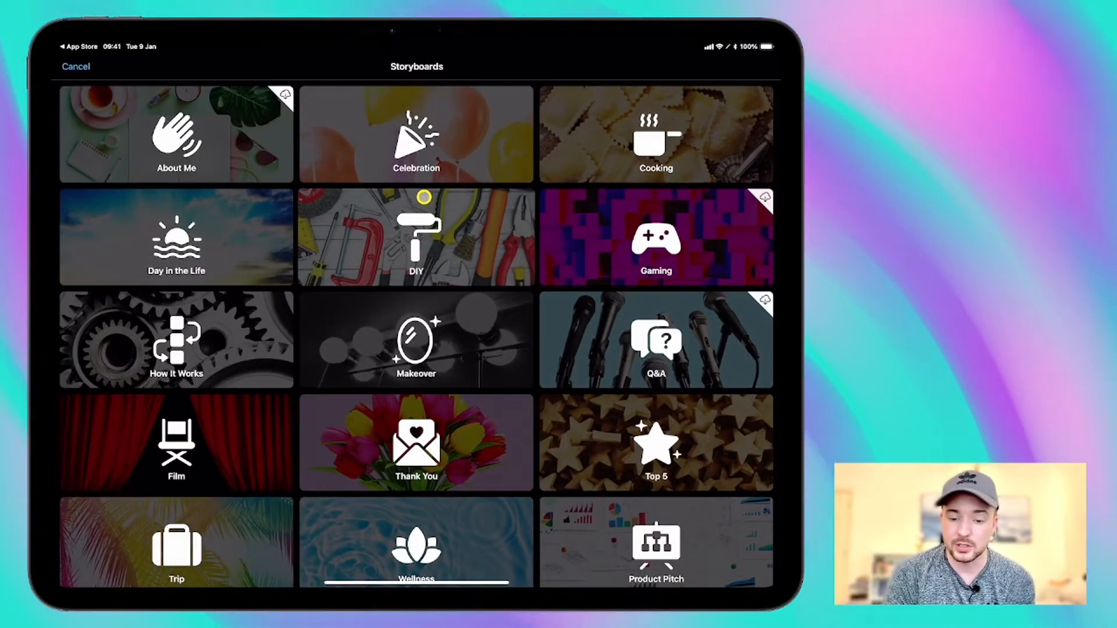
{"action": "scroll", "scroll_direction": "down", "scroll_amount": 3}
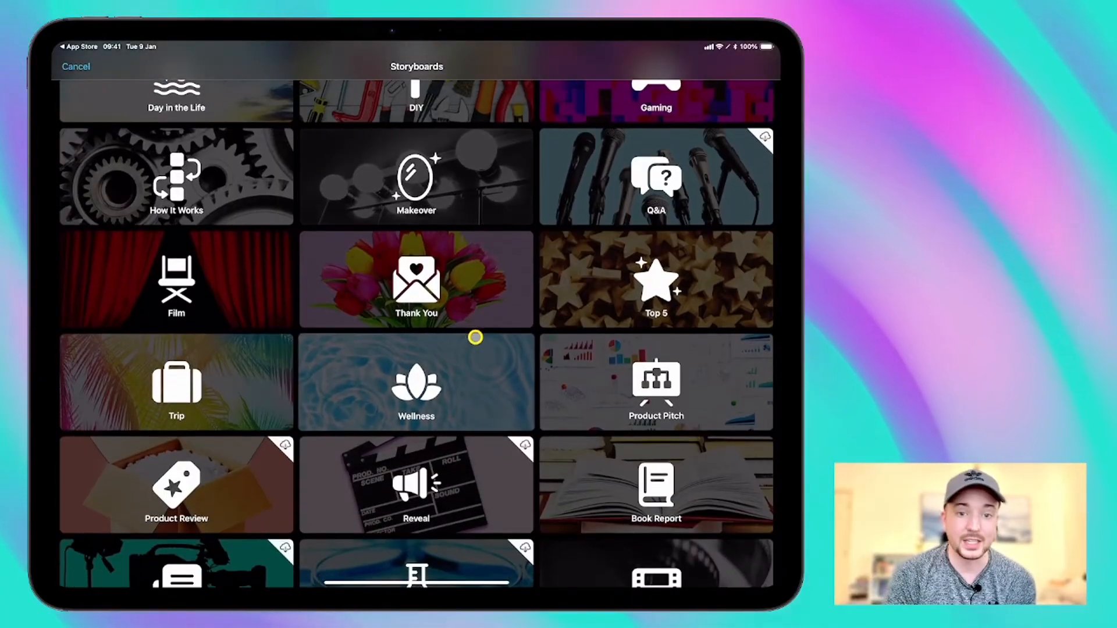
{"action": "scroll", "scroll_direction": "down", "scroll_amount": 3}
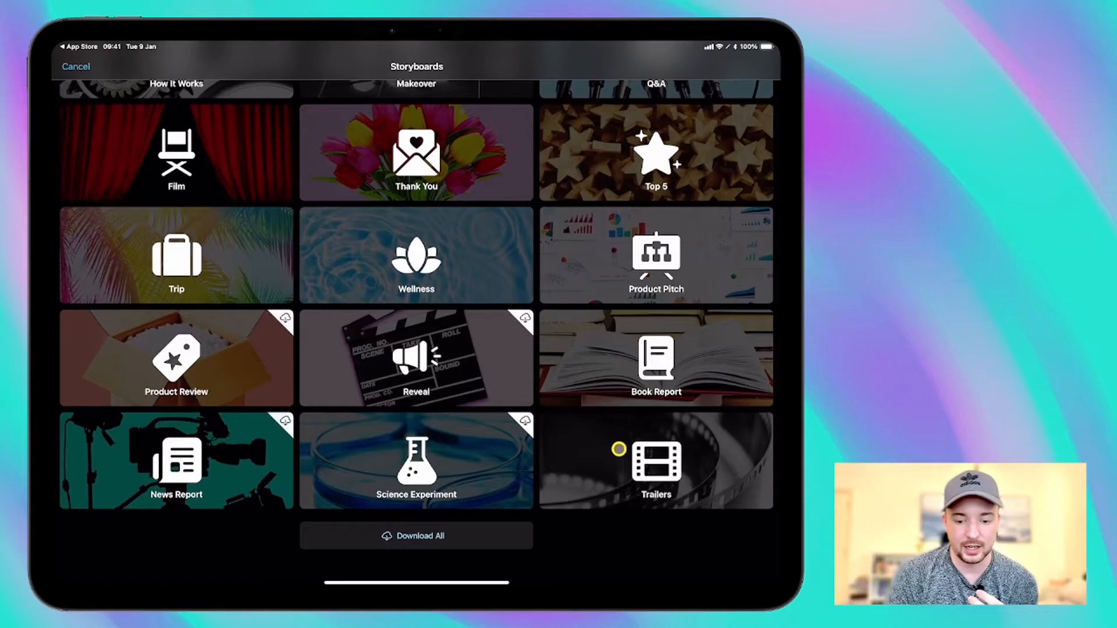
{"action": "left_click", "coordinate": [654, 459]}
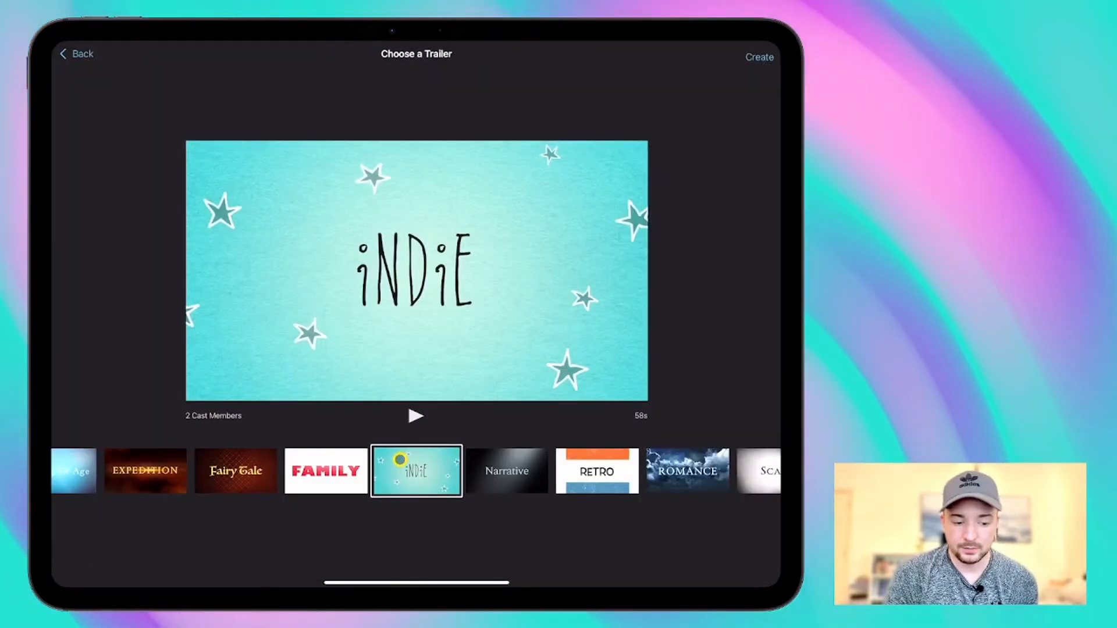
- Edit the Europe: A Love Story cast outline, then show its shot-by-shot storyboard
{"action": "left_click", "coordinate": [759, 57]}
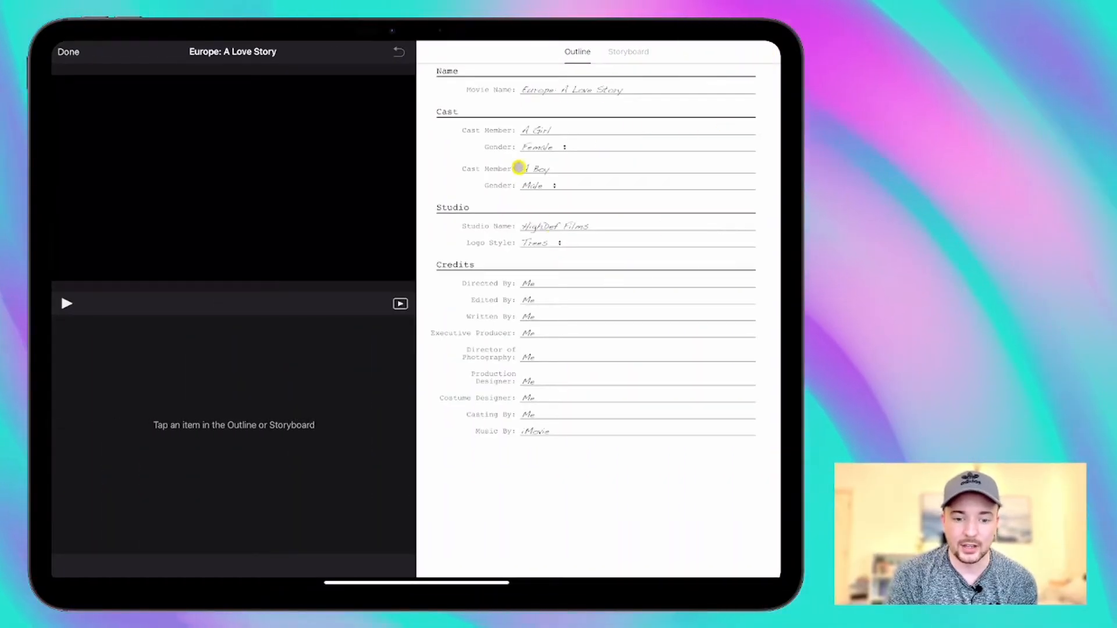
{"action": "left_click", "coordinate": [539, 185]}
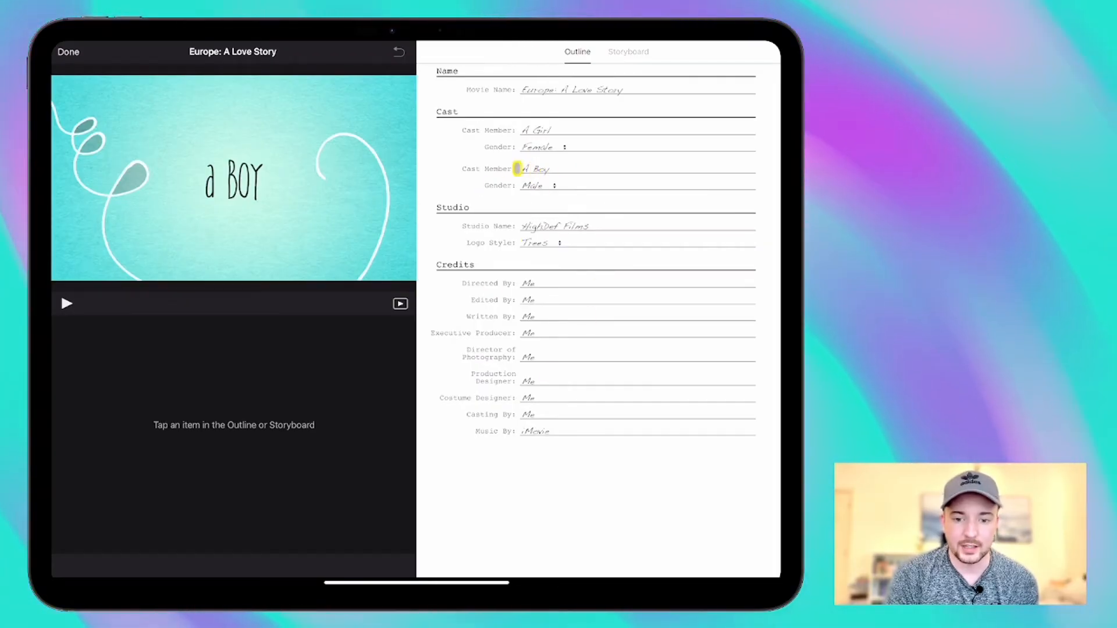
{"action": "left_click", "coordinate": [627, 51]}
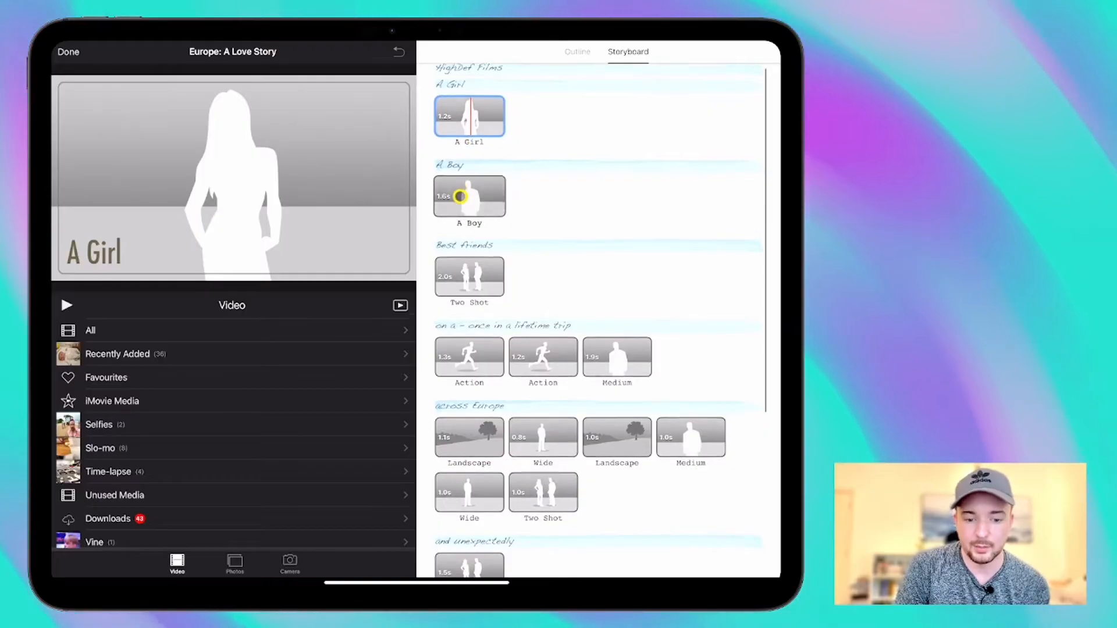
- Scroll the trailer storyboard down to the credits and return to Projects
{"action": "scroll", "scroll_direction": "down", "scroll_amount": 3}
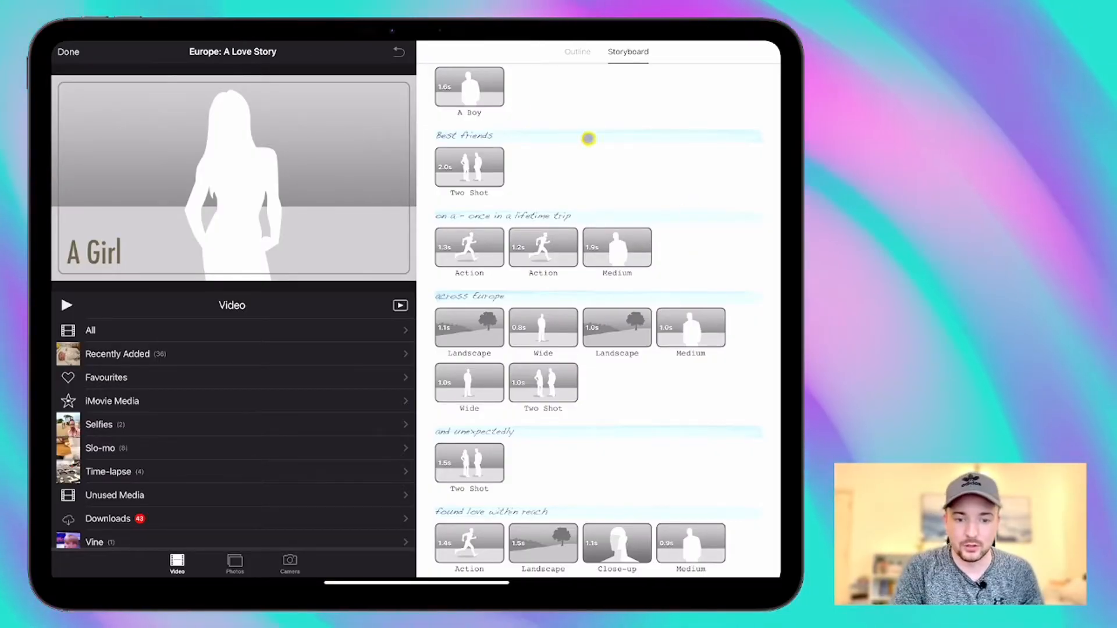
{"action": "scroll", "scroll_direction": "down", "scroll_amount": 3}
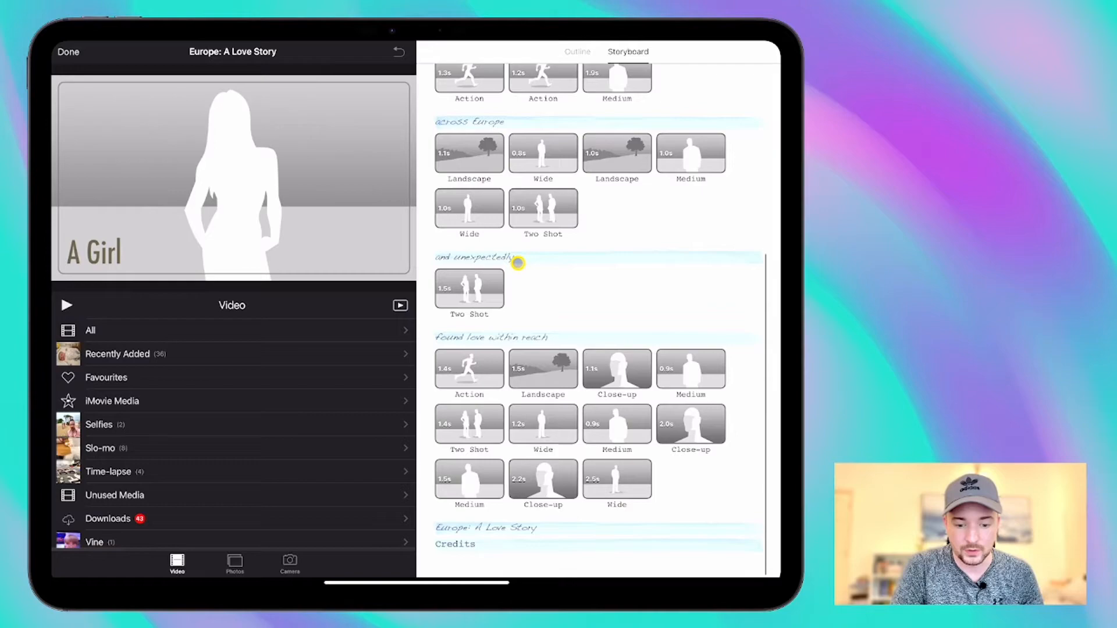
{"action": "left_click", "coordinate": [67, 51]}
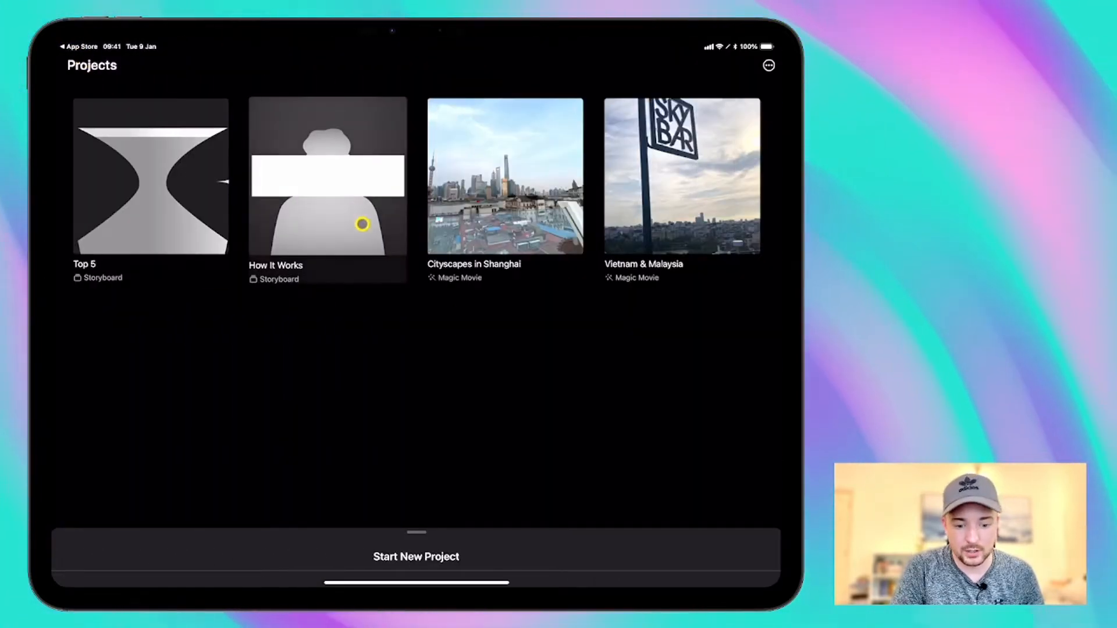
- Start a new Movie project, bringing up the Langkawi photo moments
{"action": "left_click", "coordinate": [416, 557]}
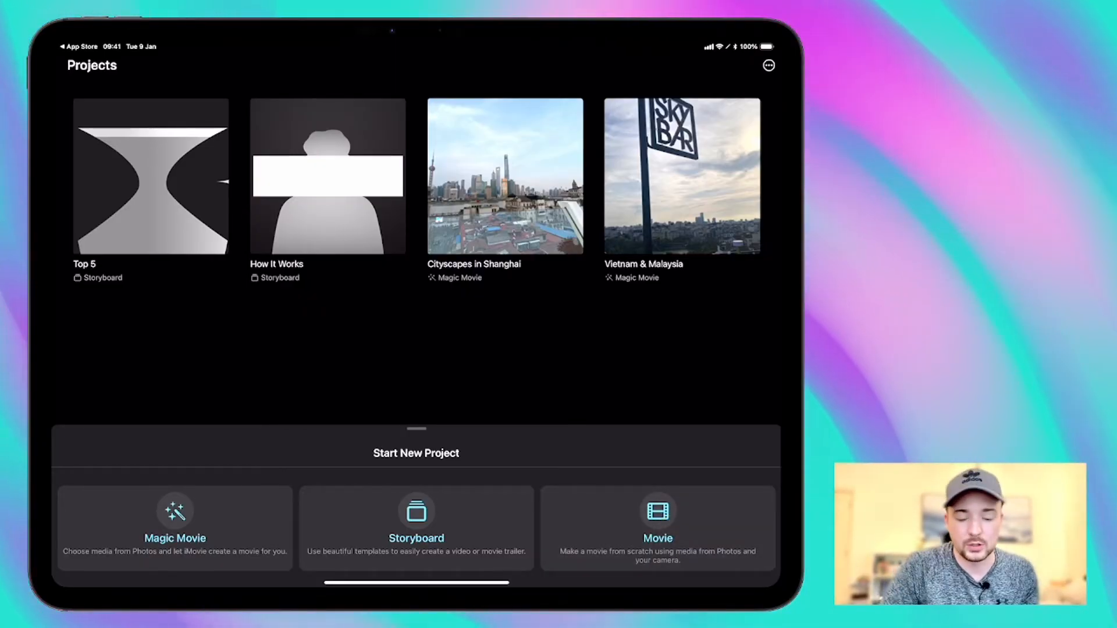
{"action": "left_click", "coordinate": [656, 527]}
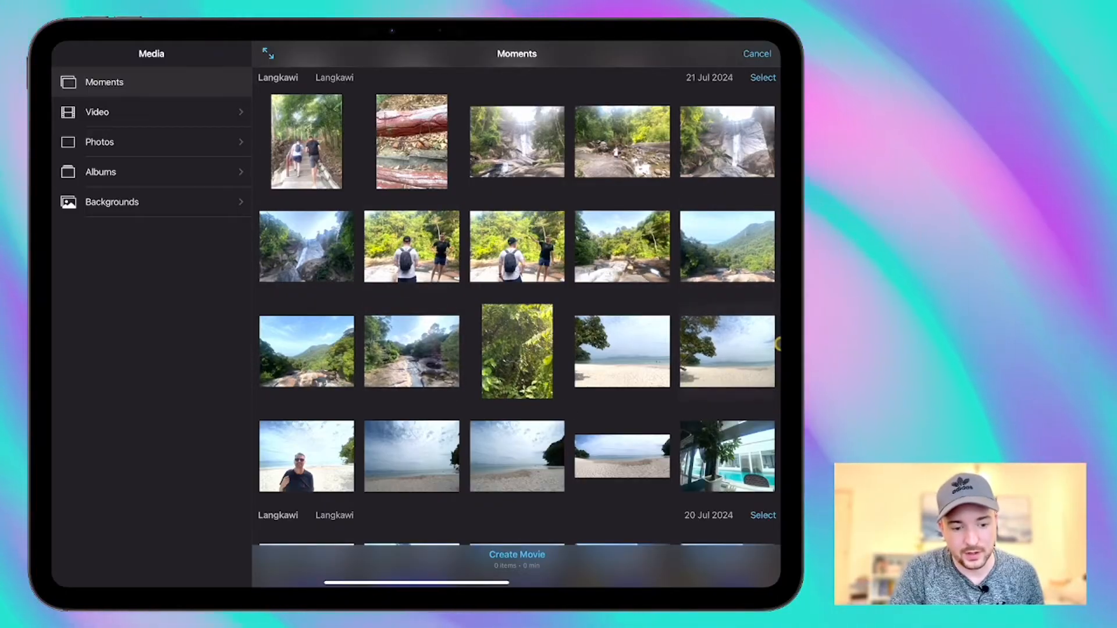
- Select three Langkawi jungle and beach photos to build My Movie
{"action": "left_click", "coordinate": [411, 350]}
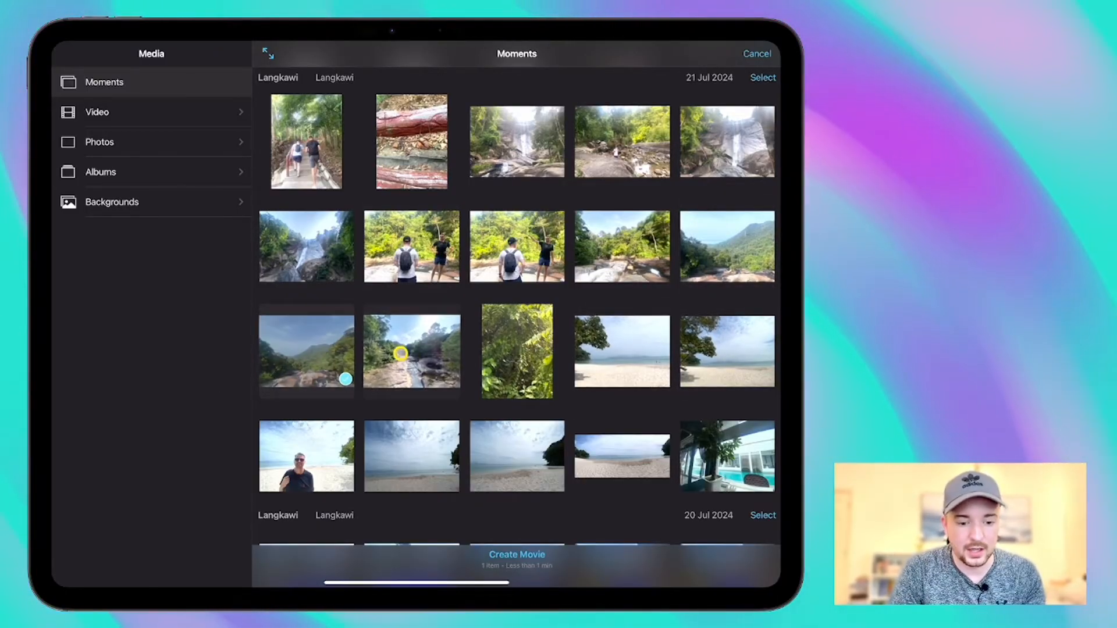
{"action": "left_click", "coordinate": [727, 349]}
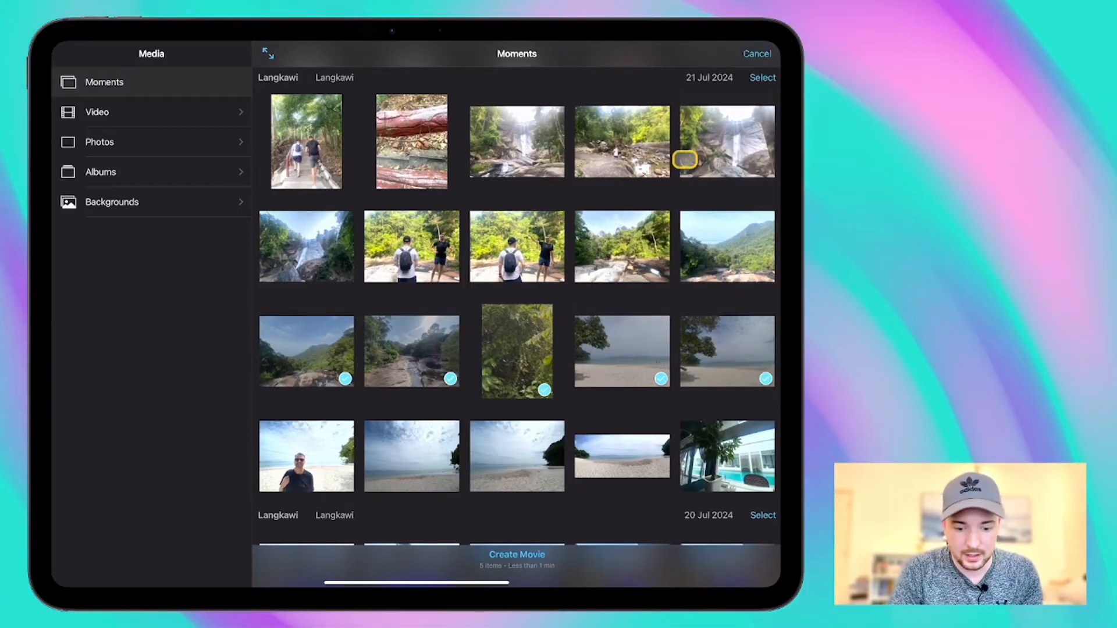
{"action": "left_click", "coordinate": [516, 554]}
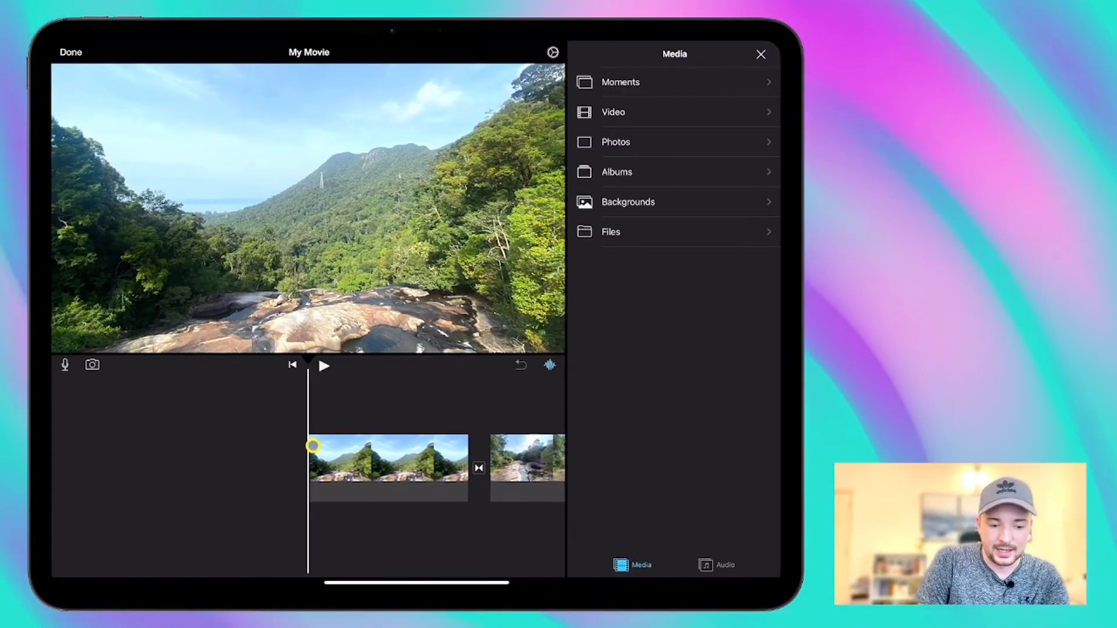
{"action": "left_click", "coordinate": [323, 366]}
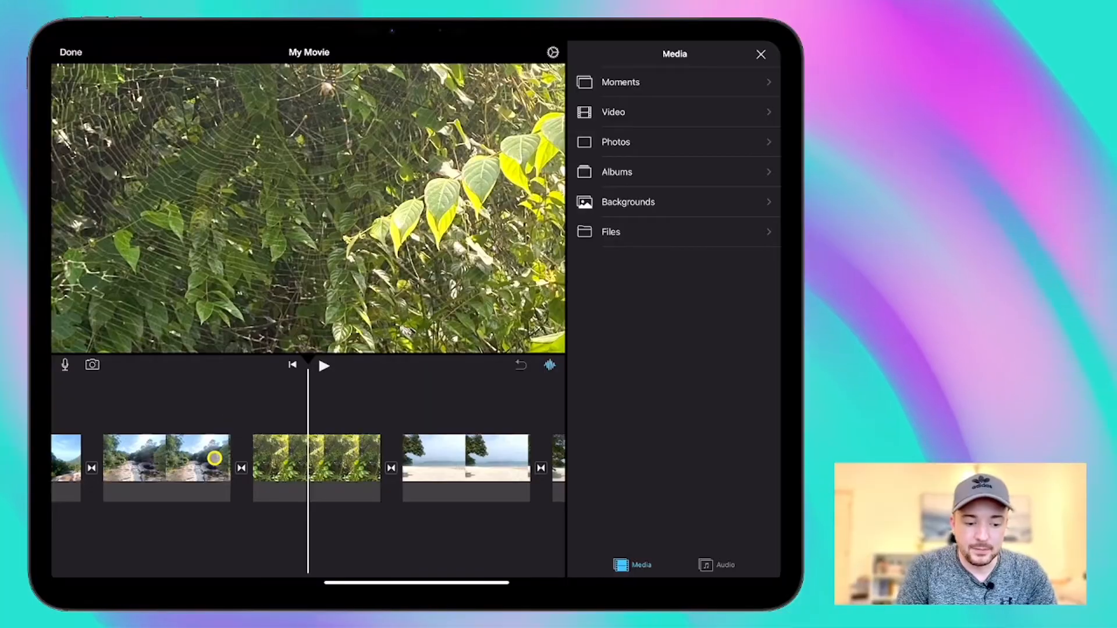
{"action": "left_click", "coordinate": [165, 467]}
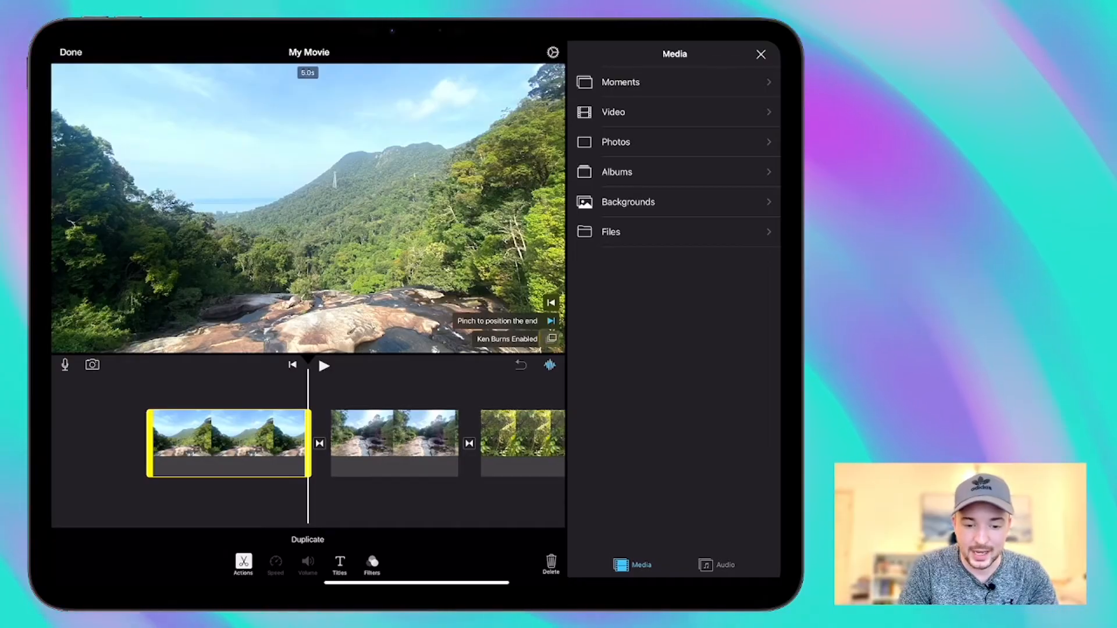
{"action": "left_click", "coordinate": [324, 365]}
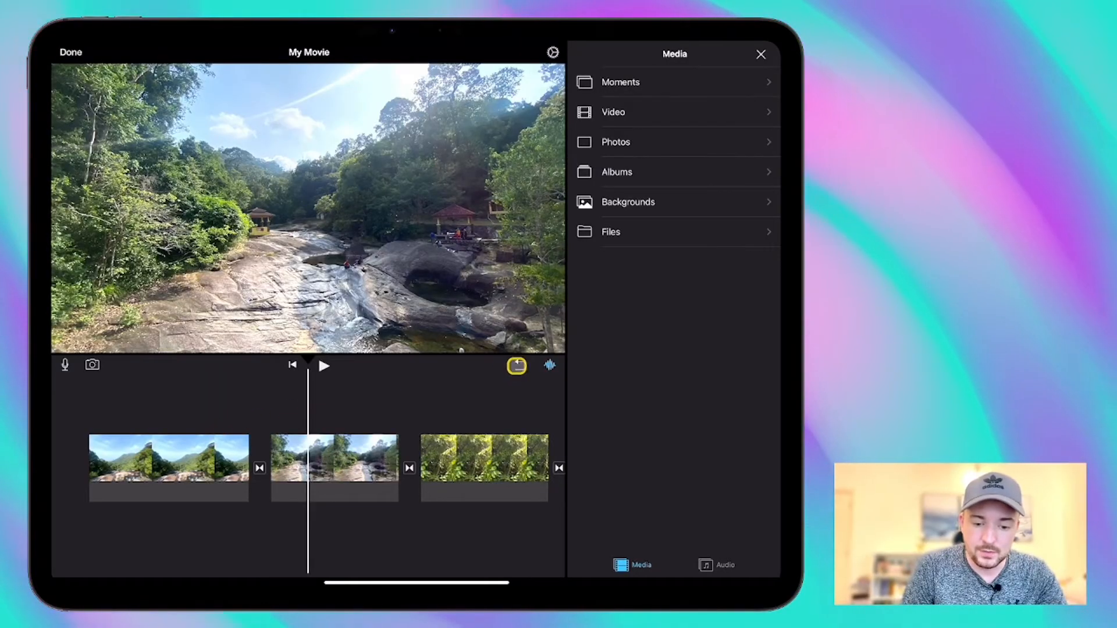
- Undo two timeline edits and insert a yellow solid background after the first photo
{"action": "left_click", "coordinate": [518, 365]}
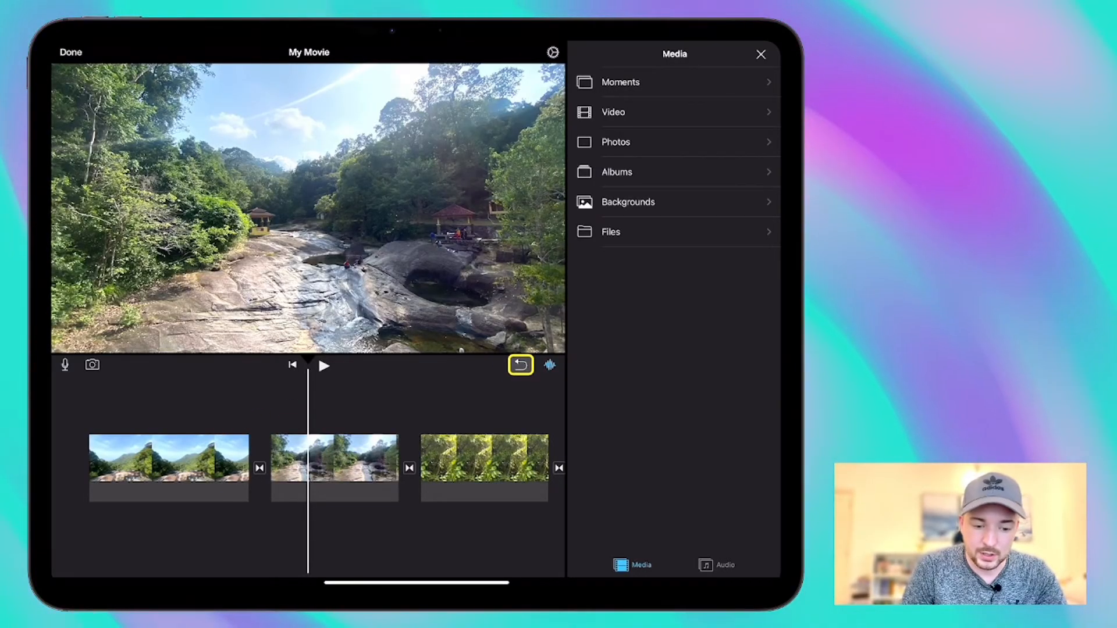
{"action": "left_click", "coordinate": [324, 366]}
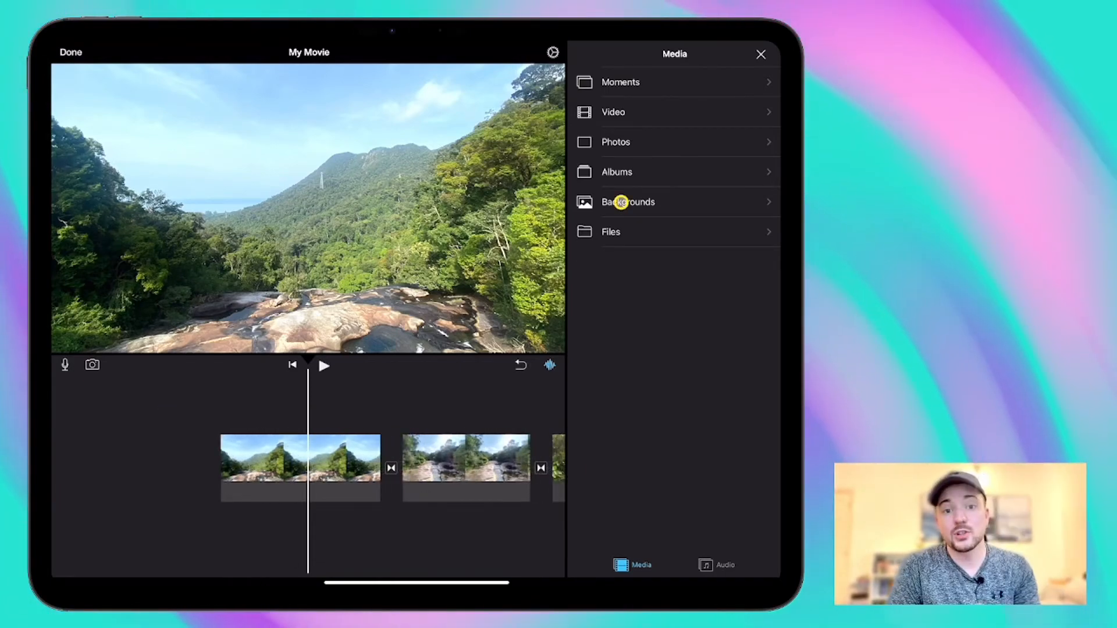
{"action": "left_click", "coordinate": [628, 202]}
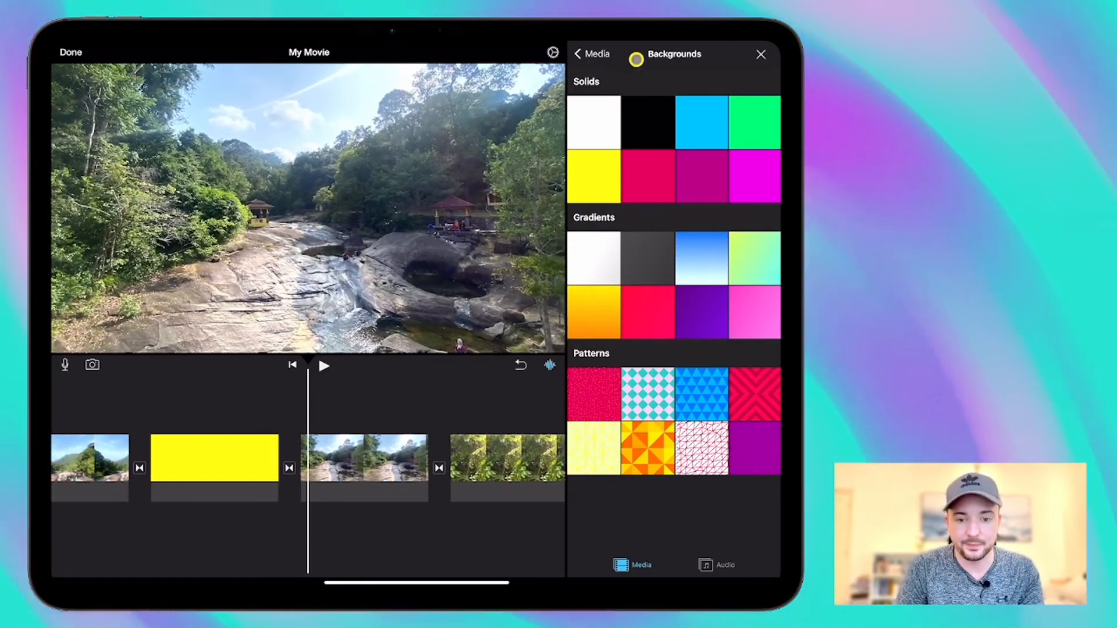
{"action": "left_click", "coordinate": [593, 54]}
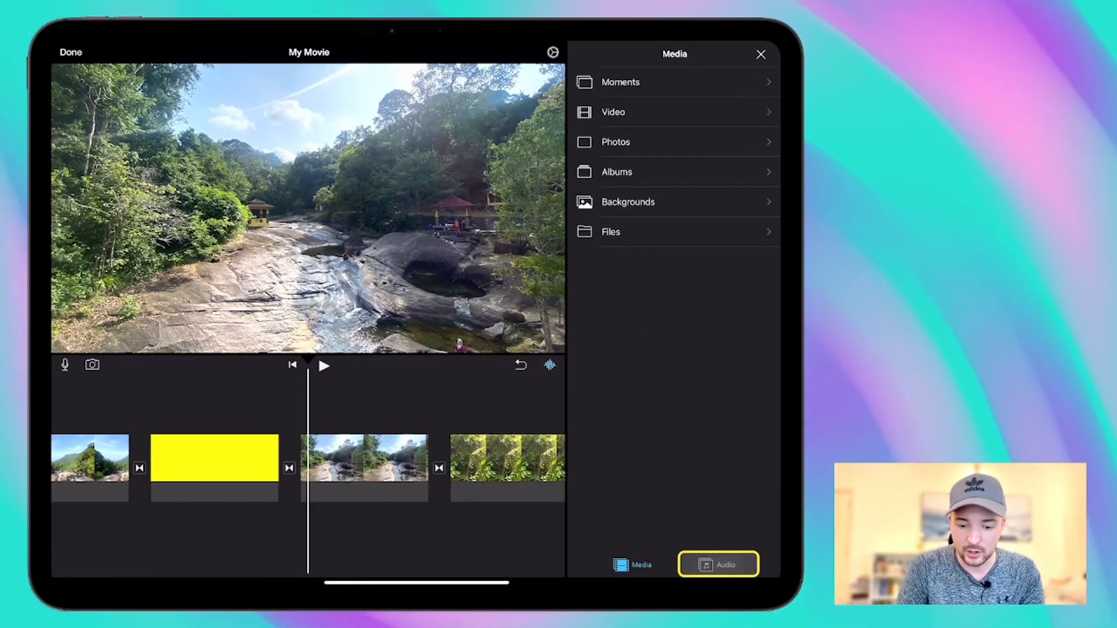
- Open the Audio browser showing Soundtracks, My Music and Sound Effects for My Movie
{"action": "left_click", "coordinate": [717, 564]}
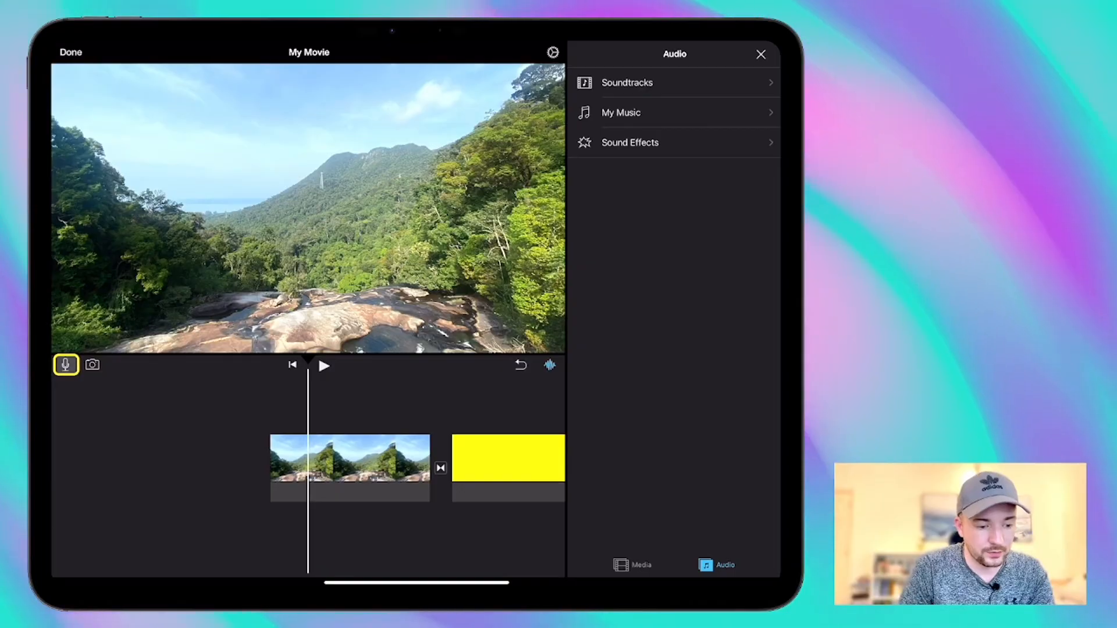
{"action": "left_click", "coordinate": [92, 365]}
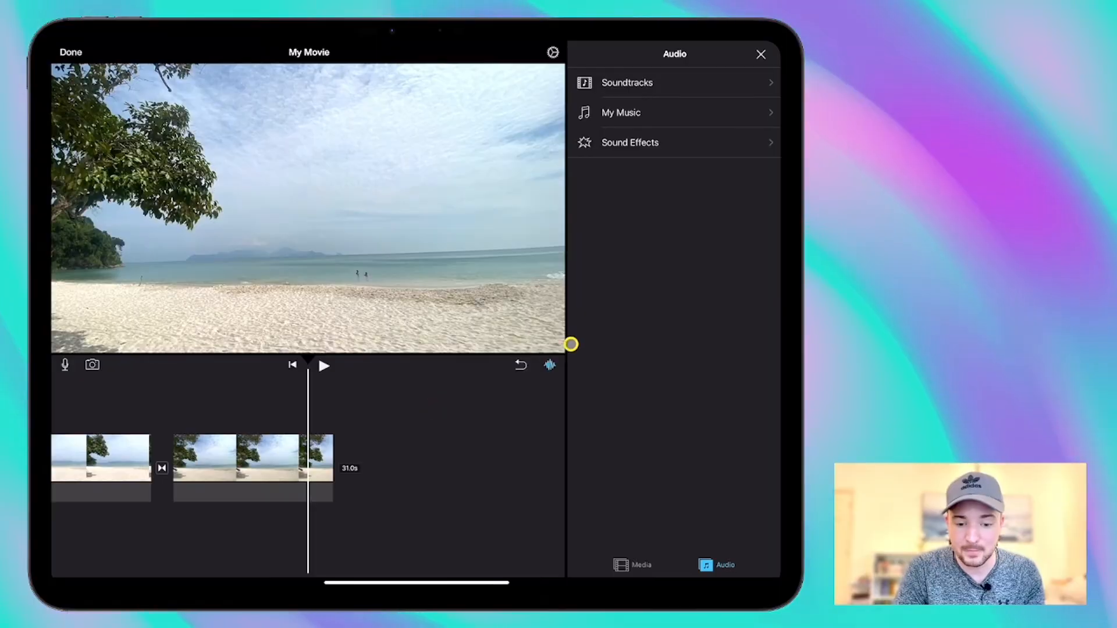
{"action": "left_click", "coordinate": [550, 364]}
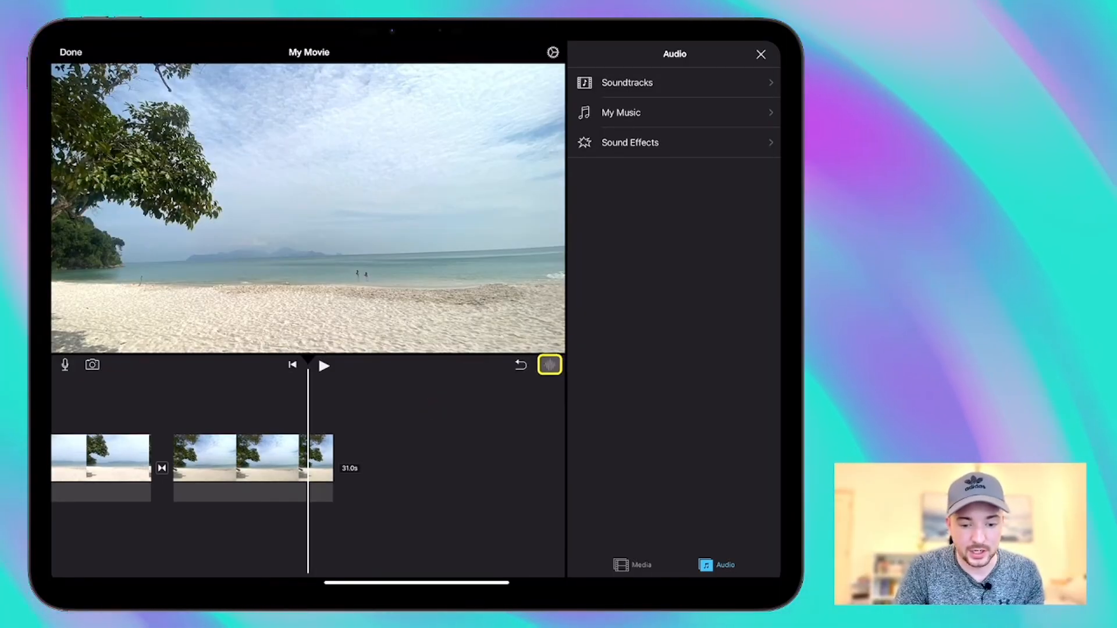
{"action": "left_click", "coordinate": [549, 364]}
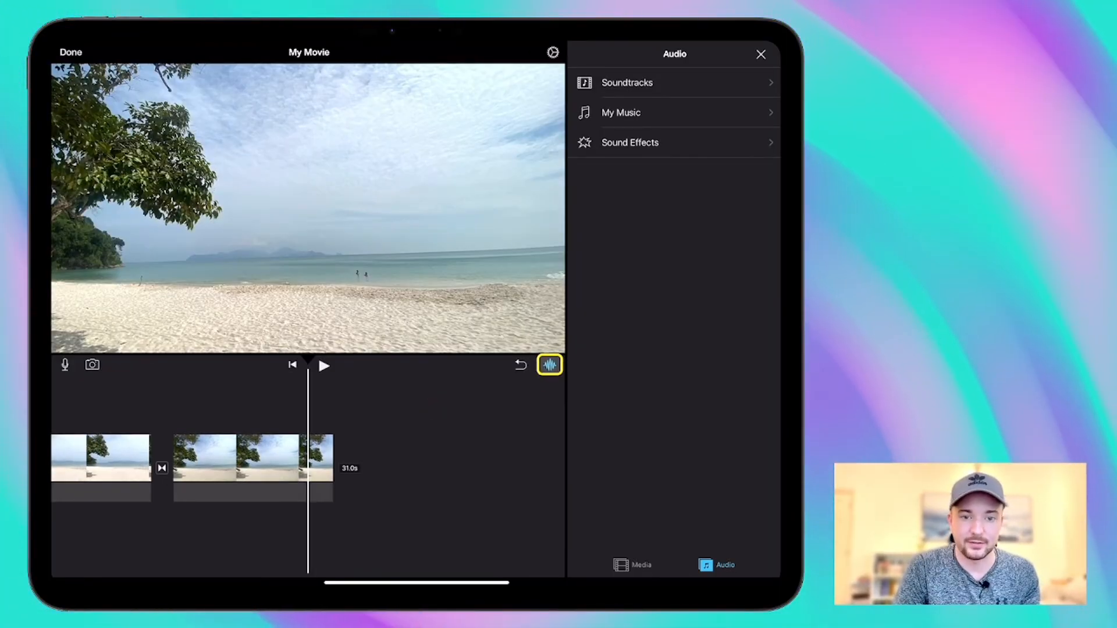
{"action": "left_click", "coordinate": [549, 365]}
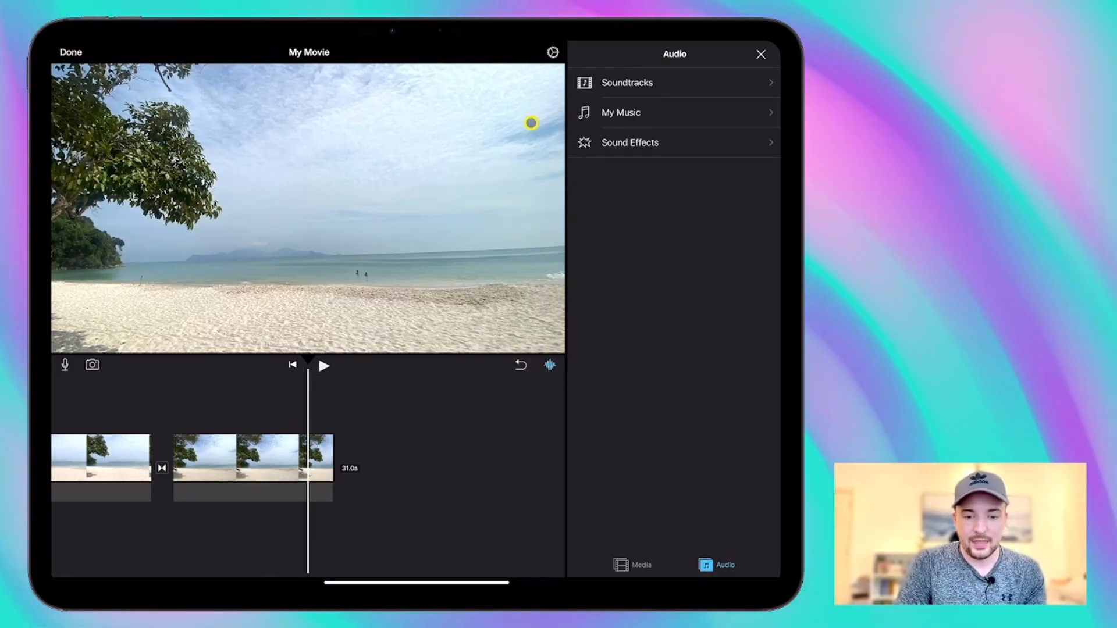
{"action": "left_click", "coordinate": [552, 52]}
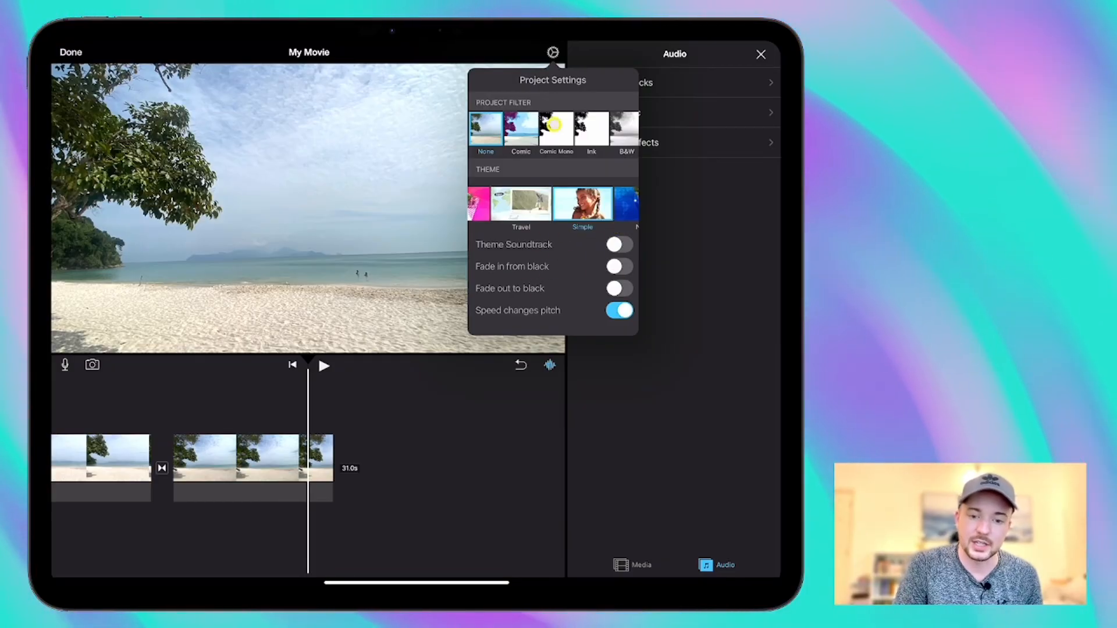
{"action": "left_click", "coordinate": [553, 52]}
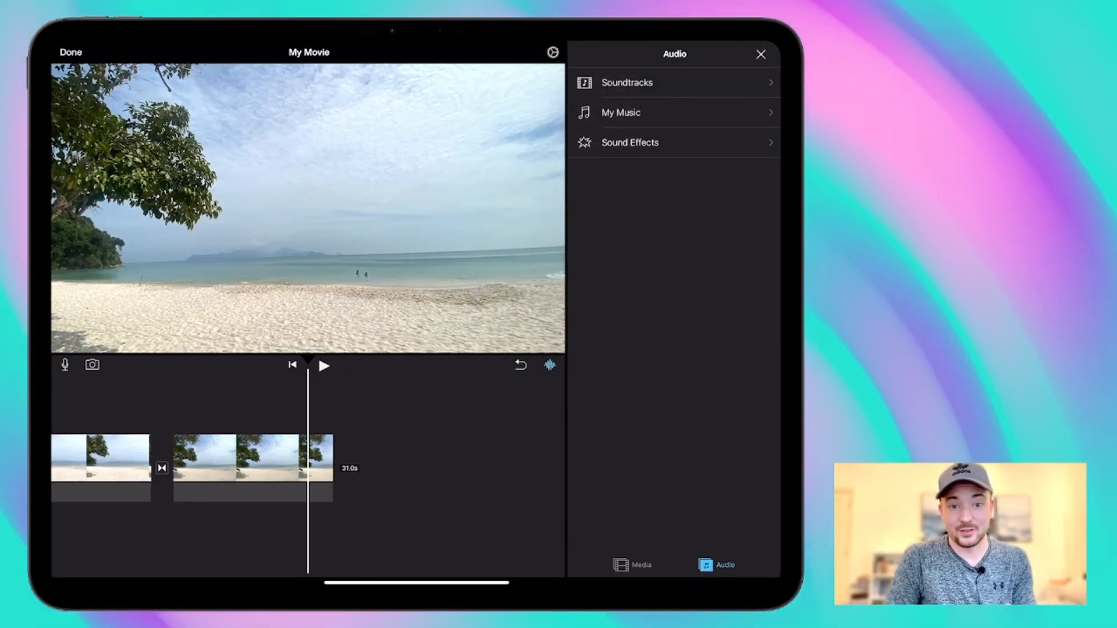